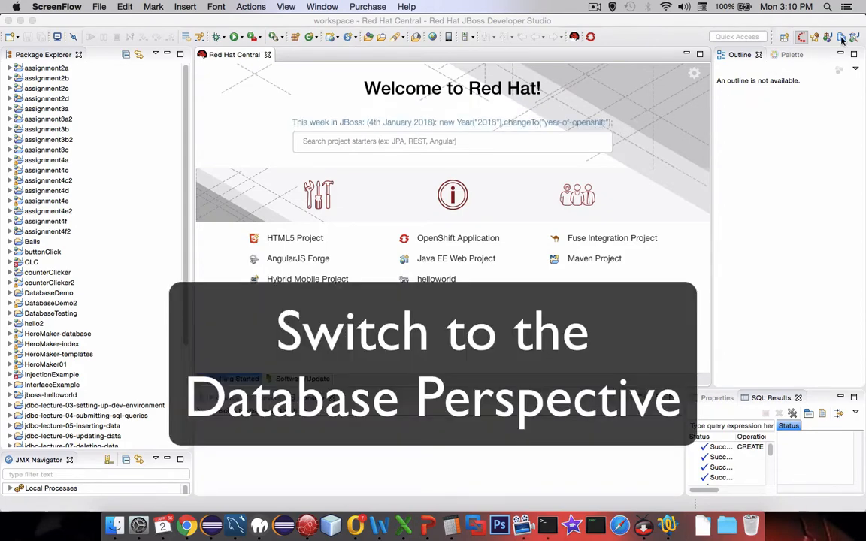
Switch the workspace to the Database Development perspective.
click(841, 37)
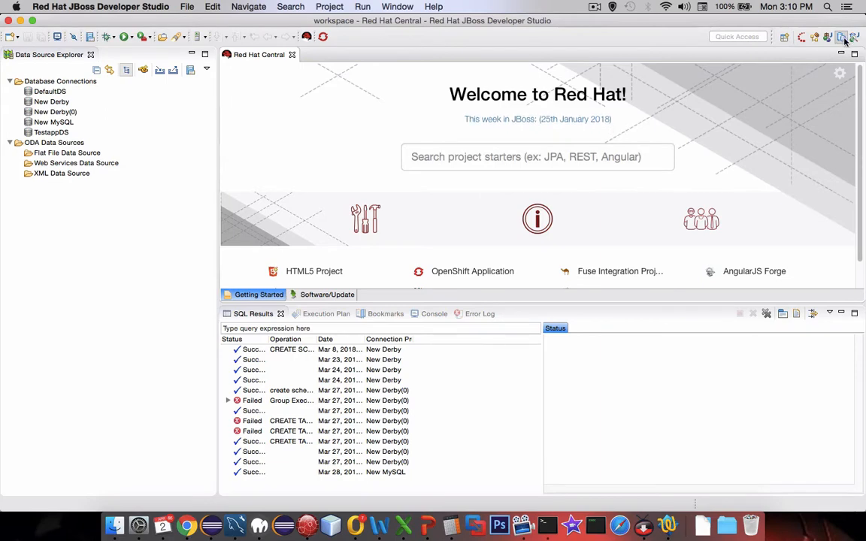
click(397, 6)
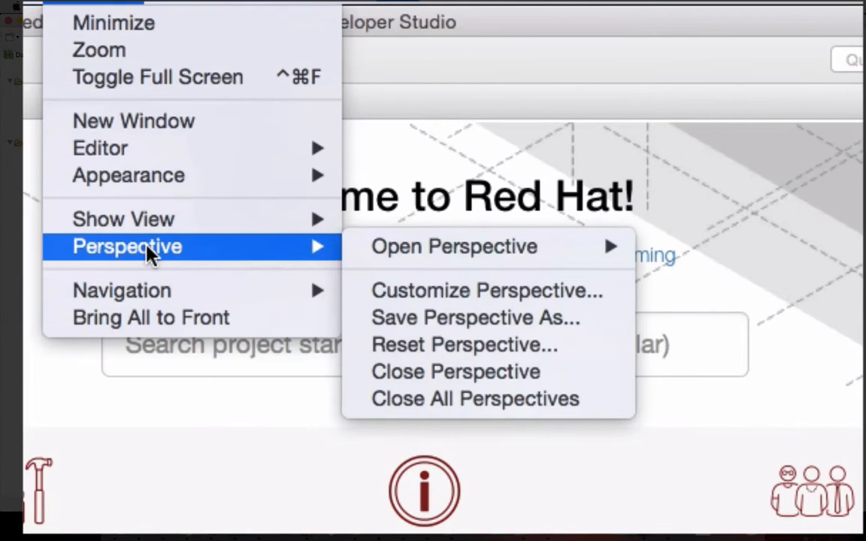
mouse_move(454, 246)
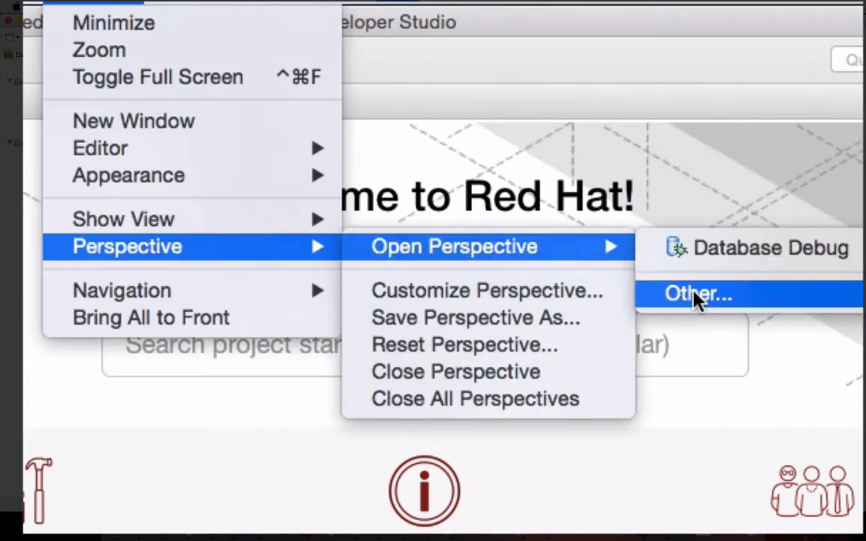
click(697, 293)
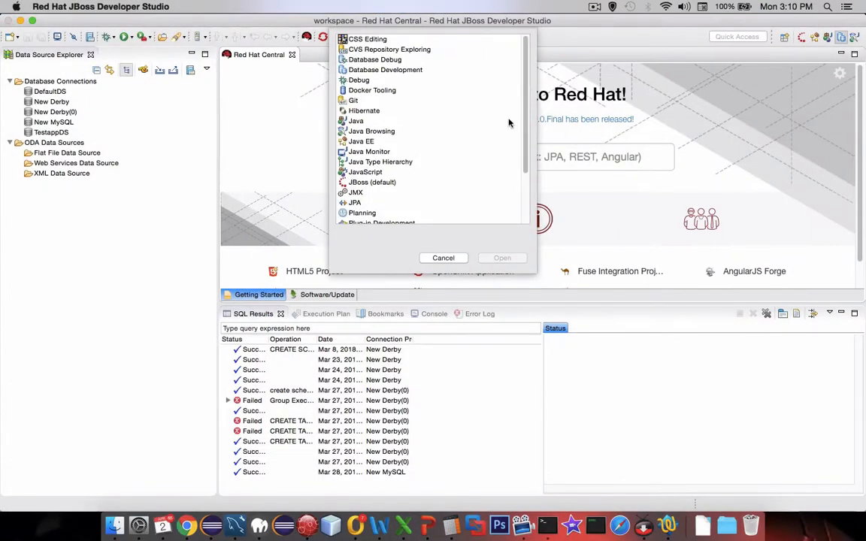
click(385, 69)
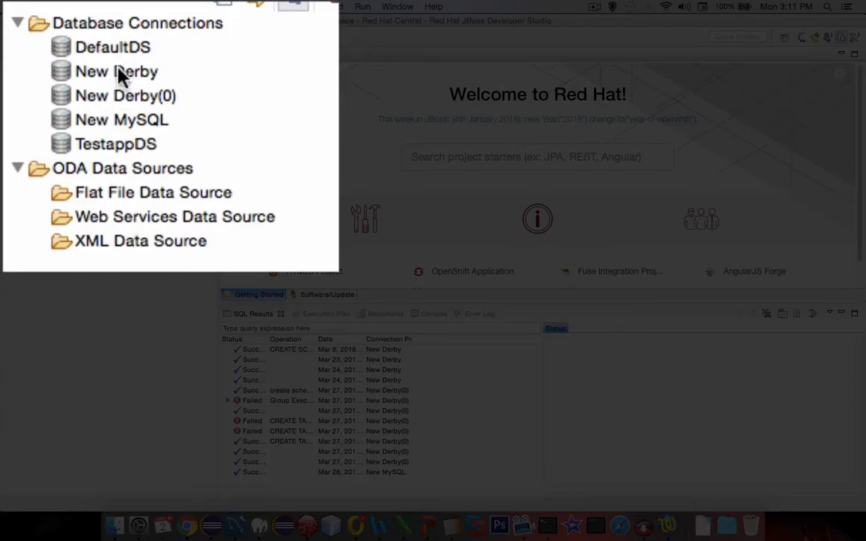
mouse_move(116, 127)
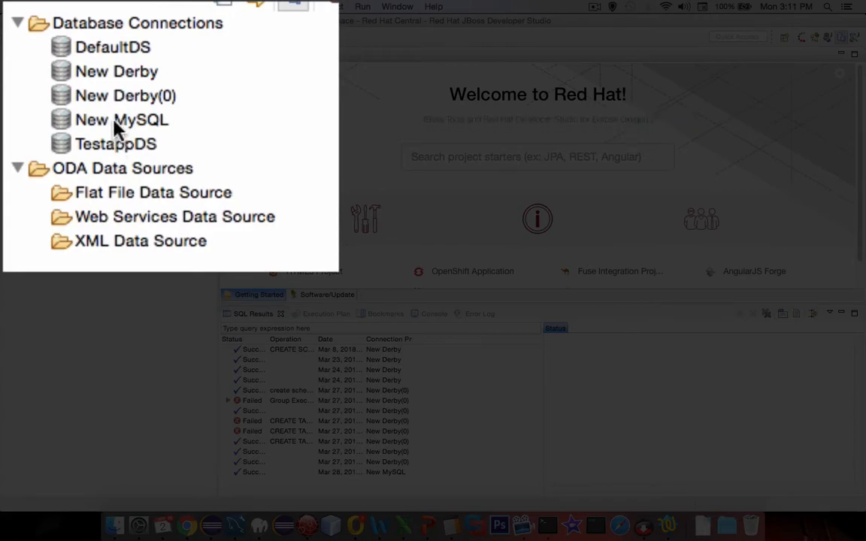
Start a new MySQL connection profile named DatabaseTestingMySQL and advance to driver details.
right_click(60, 81)
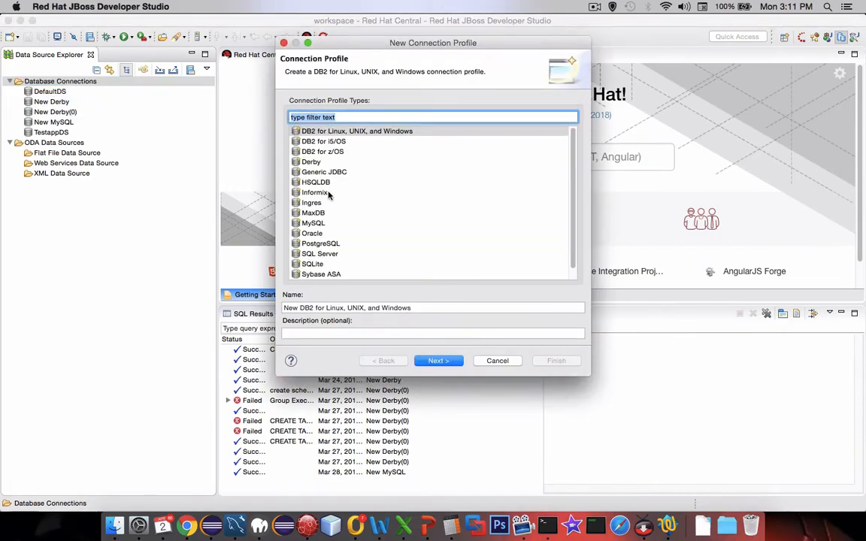
click(313, 222)
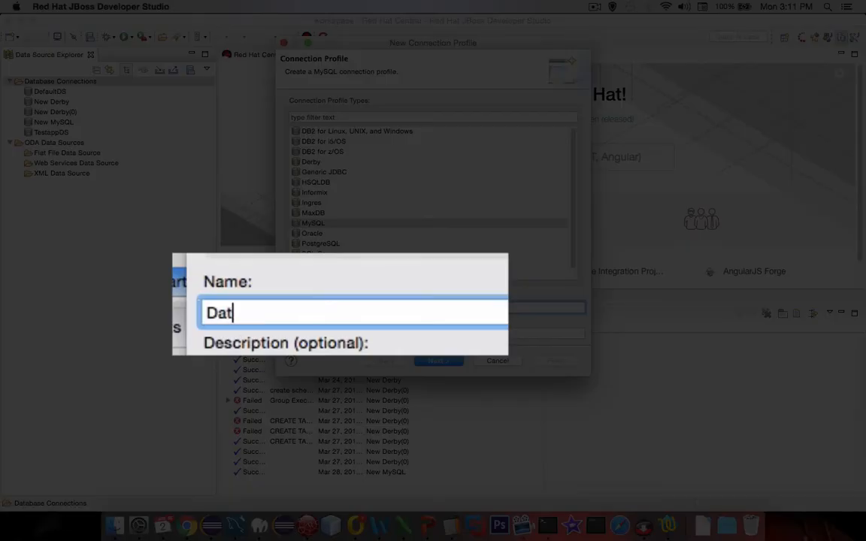
text(abaseTesting)
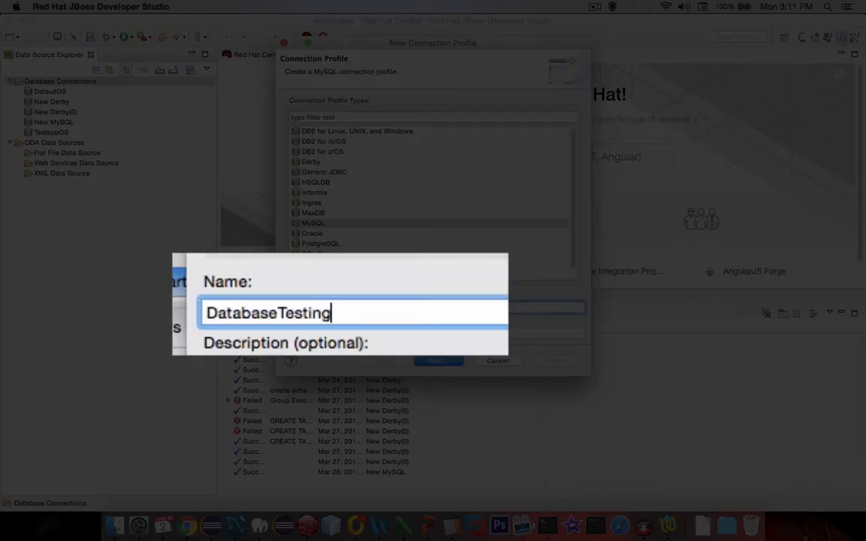
text(MySQL)
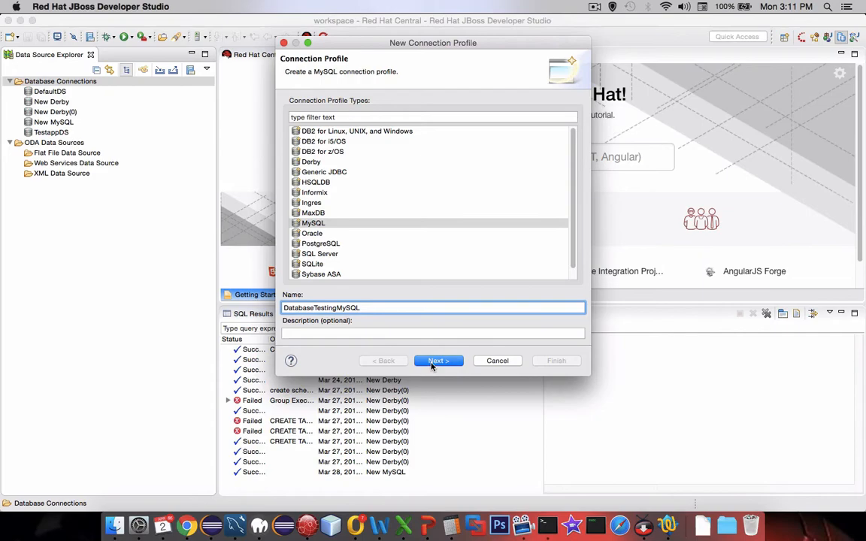
click(438, 361)
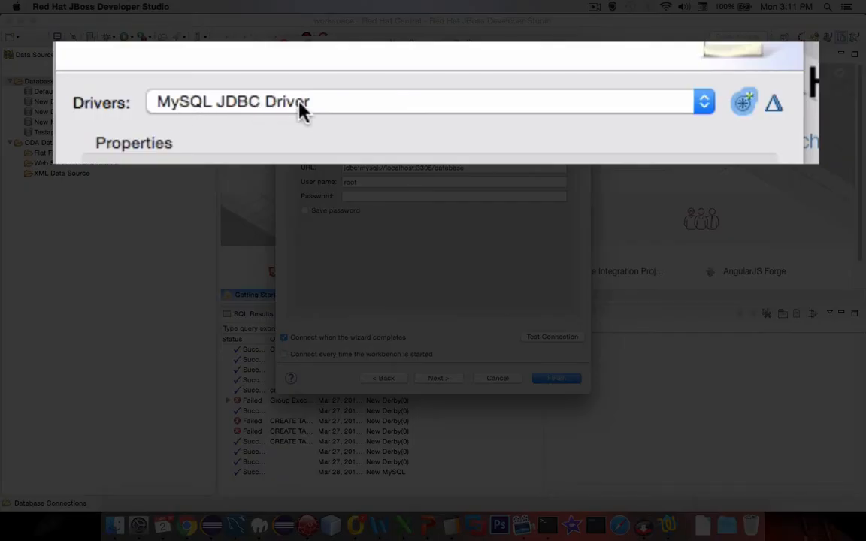
mouse_move(571, 141)
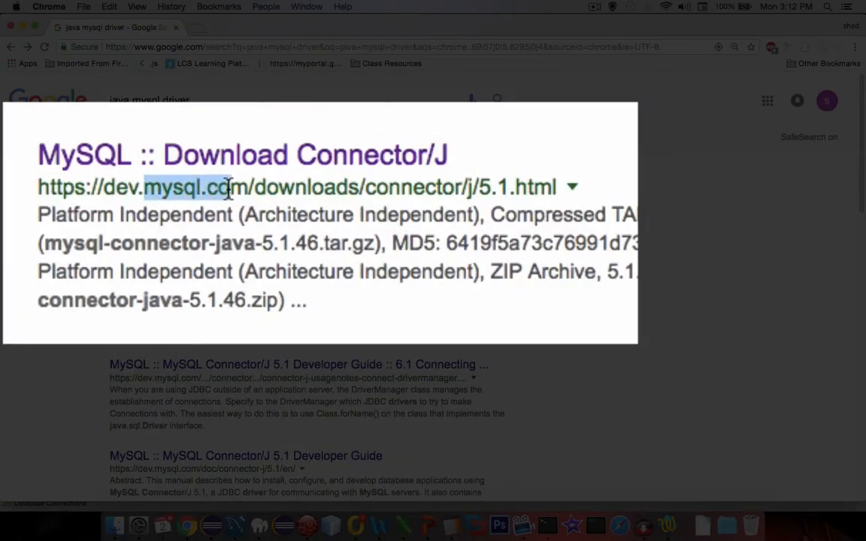
Download the Connector/J 5.1.46 ZIP archive from the MySQL site without logging in.
click(242, 154)
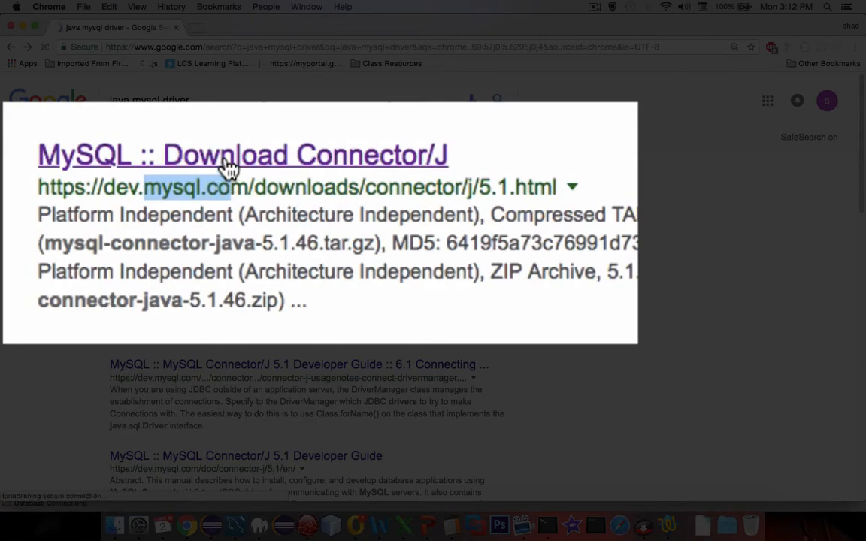
click(242, 154)
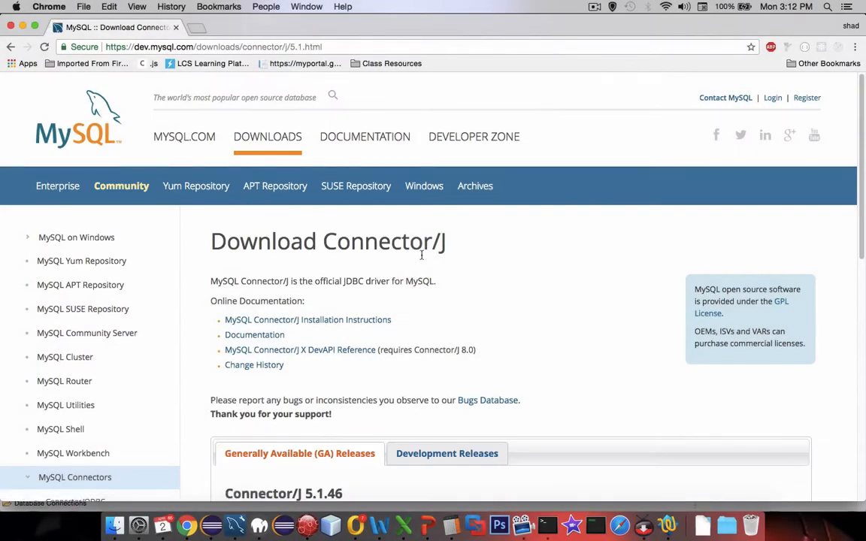
mouse_move(448, 289)
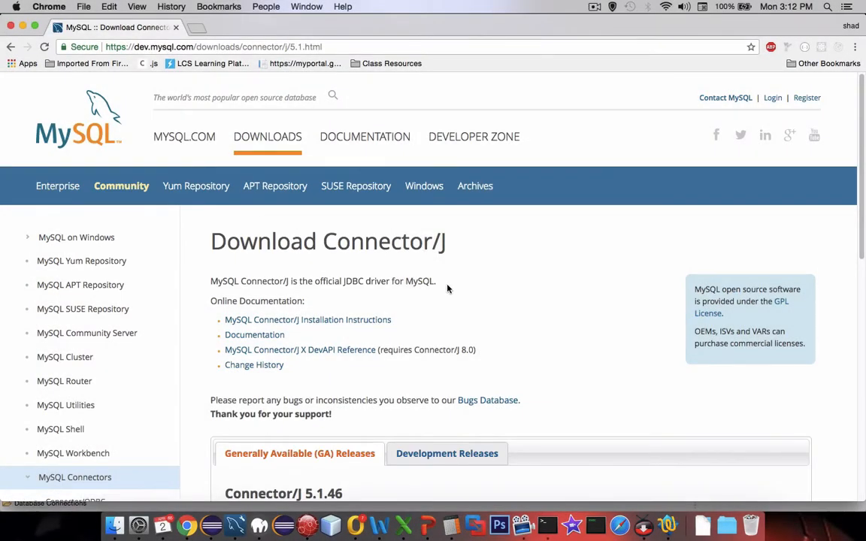
scroll(down, 3)
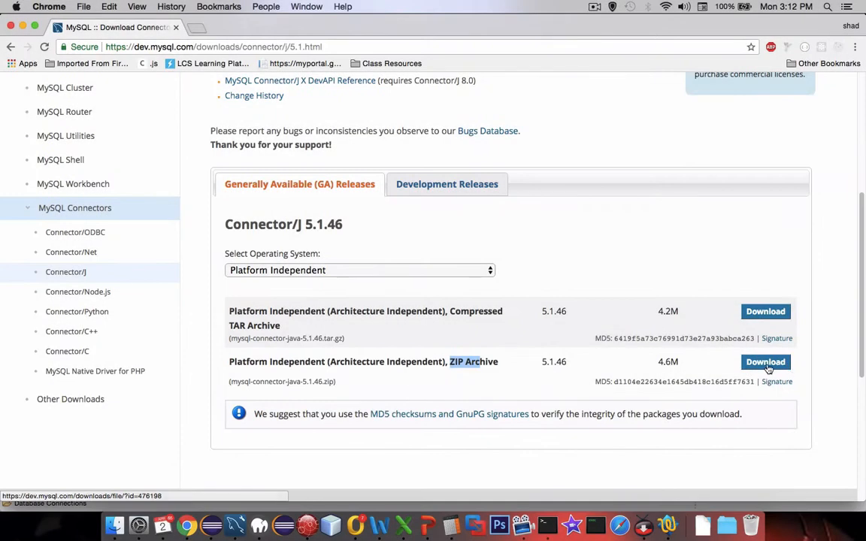
click(765, 362)
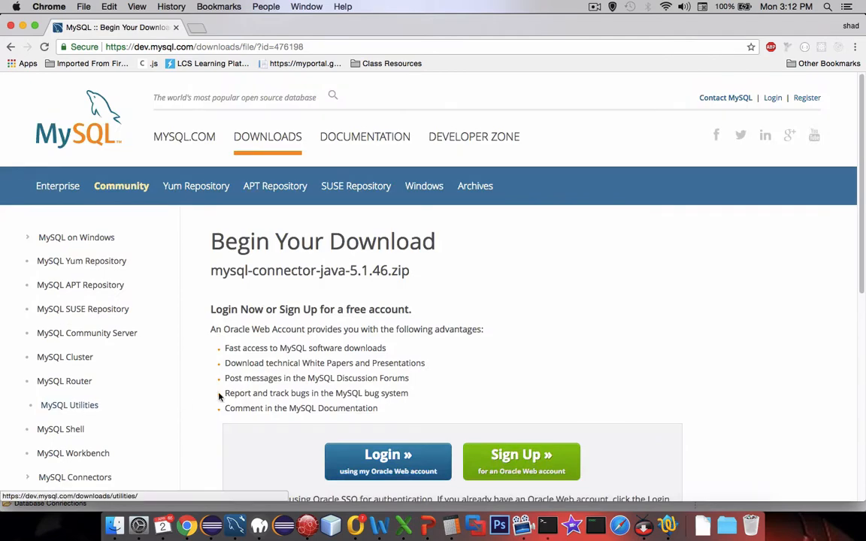
scroll(down, 3)
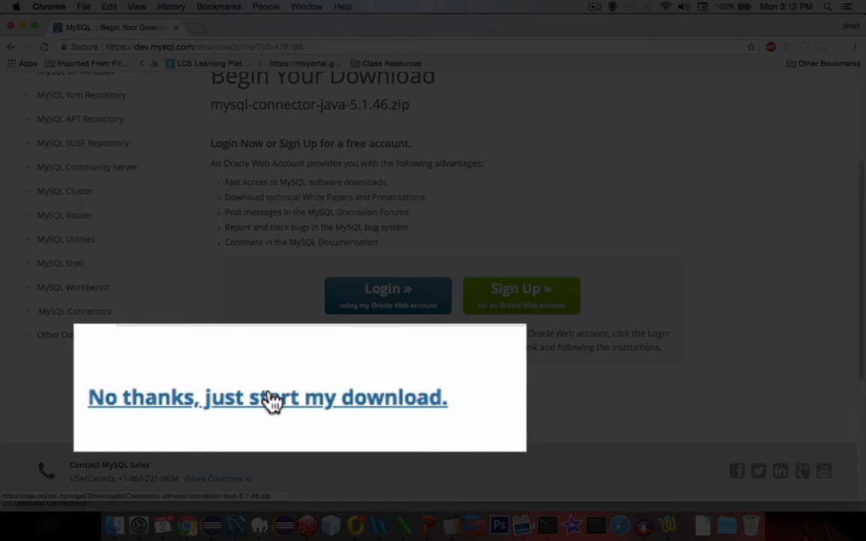
click(267, 396)
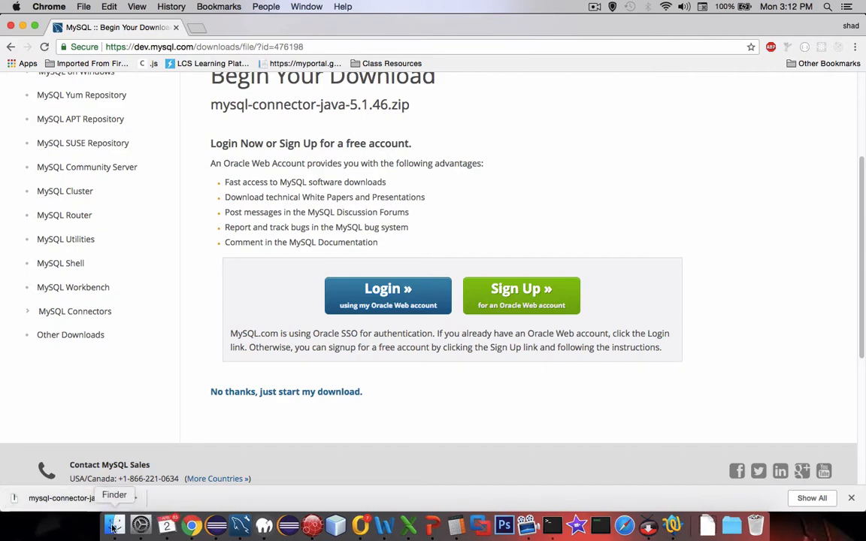
Extract mysql-connector-java-5.1.46 (1).zip in Finder's Downloads folder.
click(115, 525)
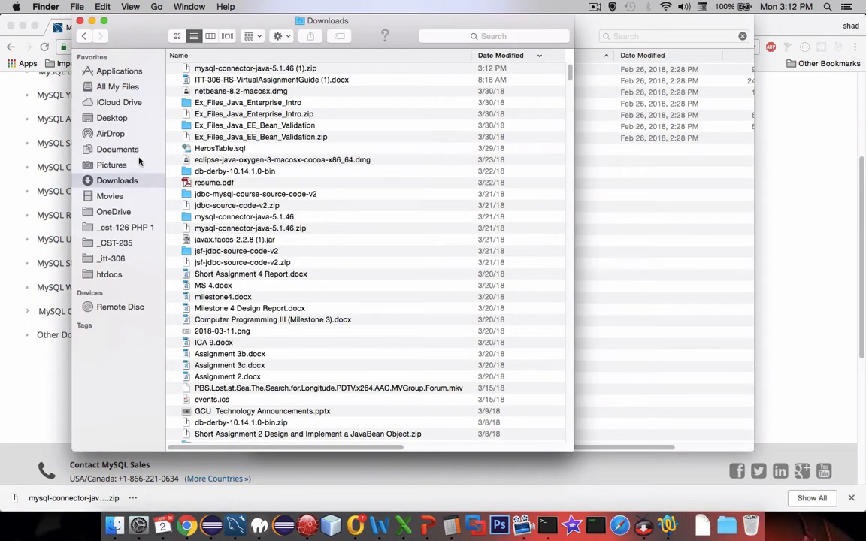
mouse_move(238, 73)
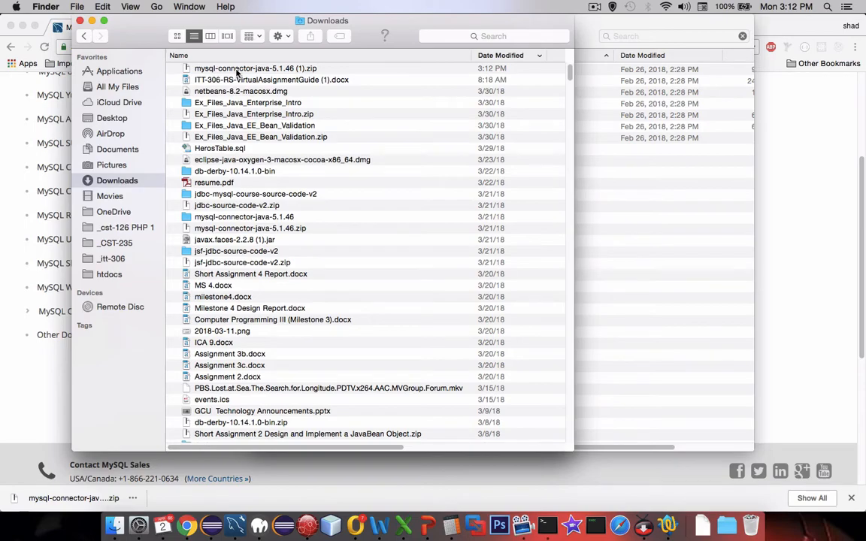
double_click(254, 68)
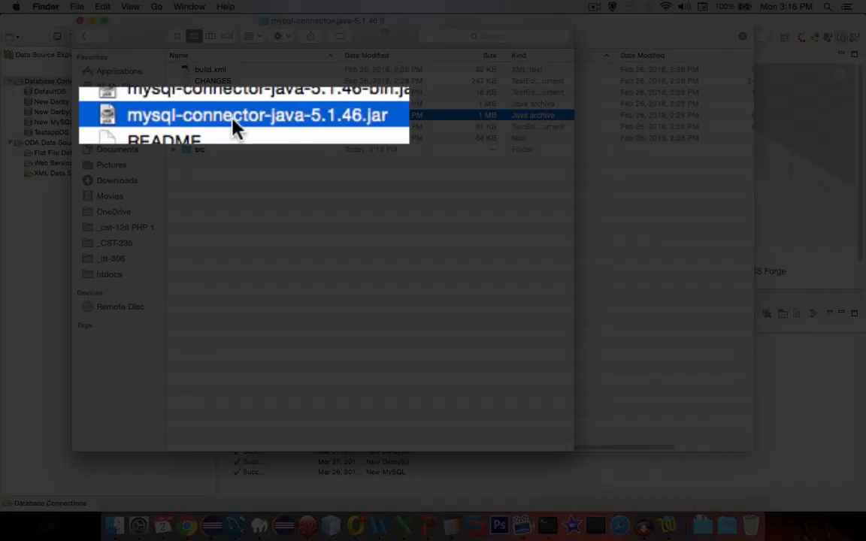
mouse_move(279, 134)
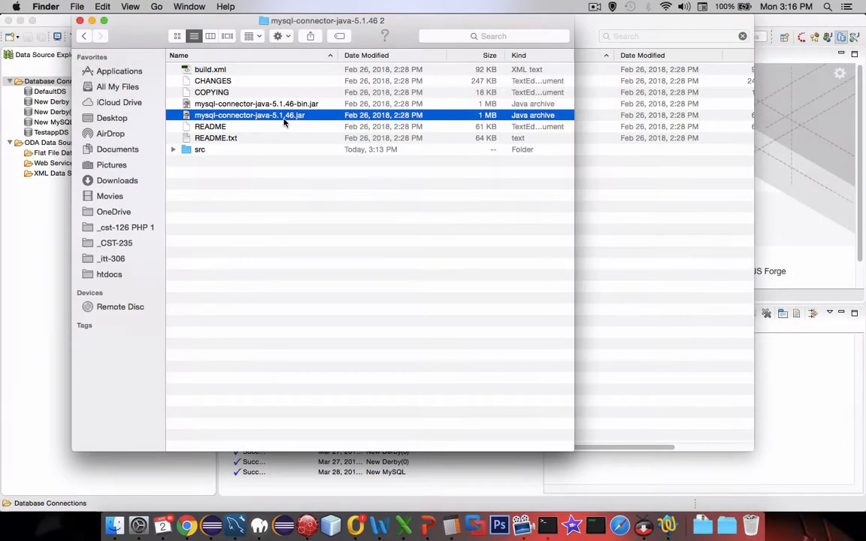
mouse_move(285, 136)
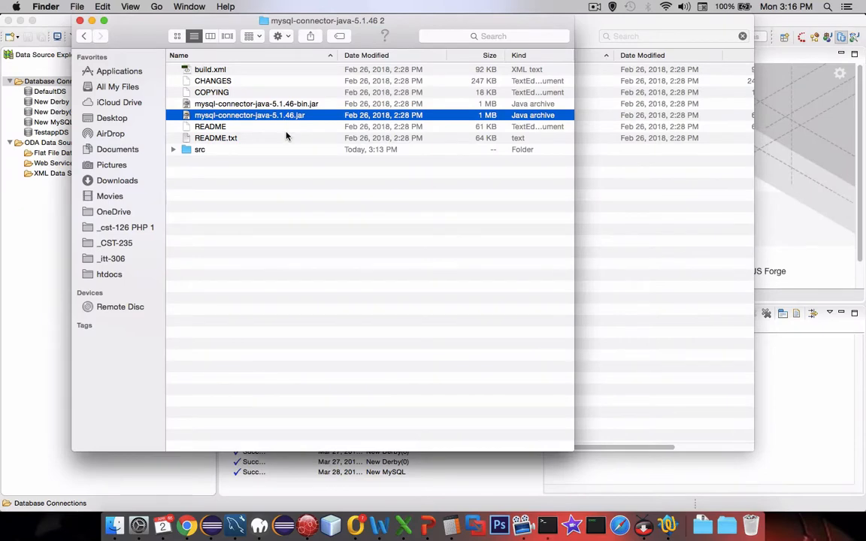
mouse_move(274, 450)
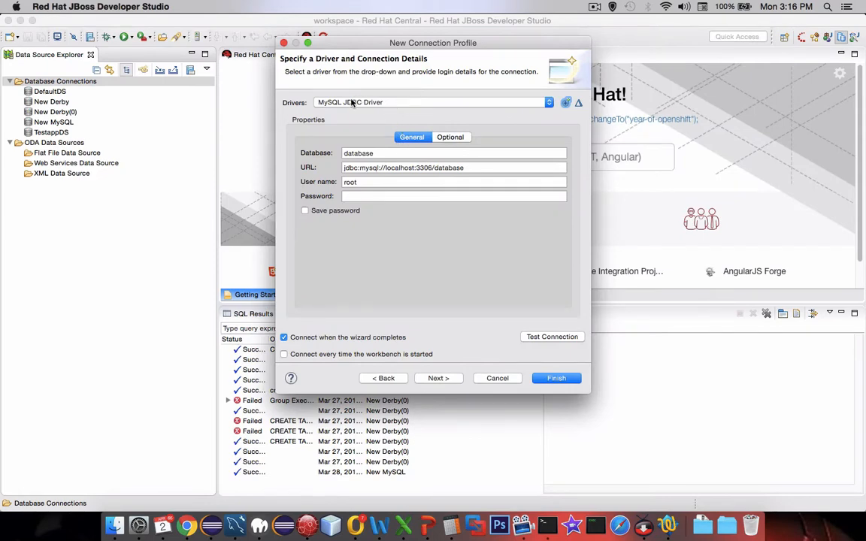
Start a new driver definition from the MySQL JDBC Driver 5.1 template.
click(428, 102)
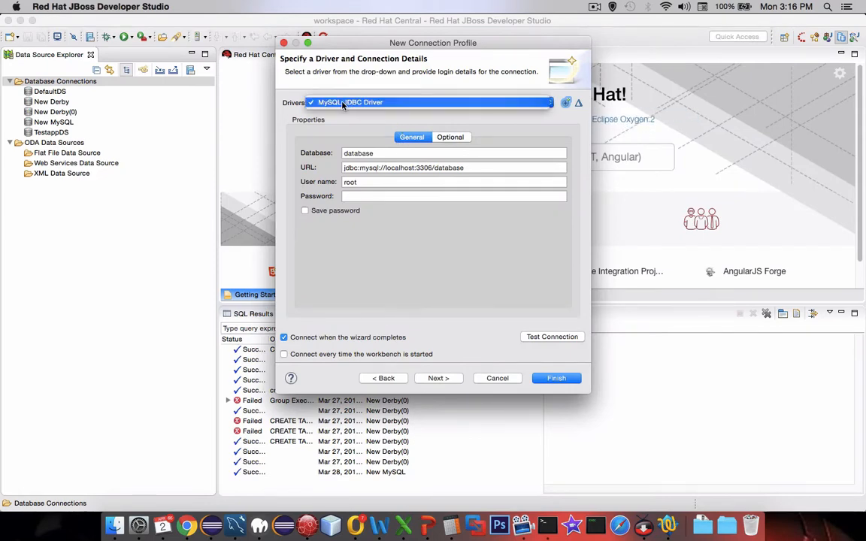
click(428, 101)
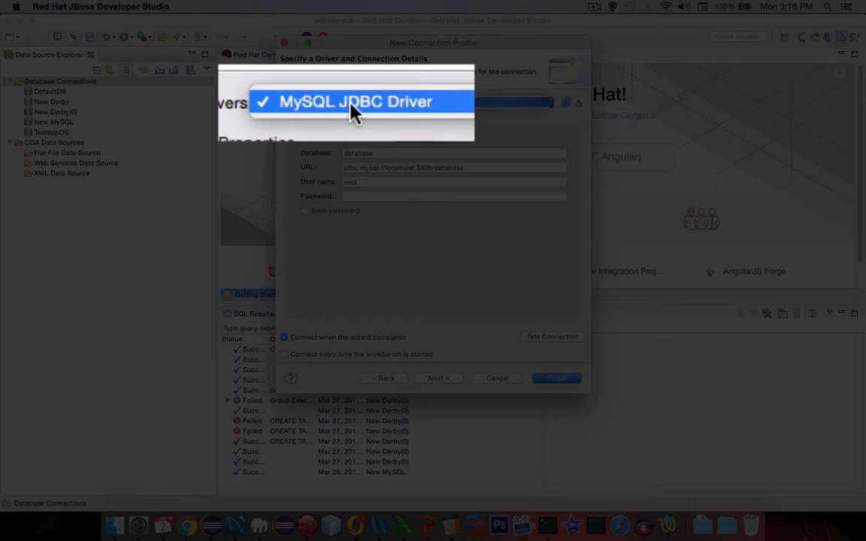
click(357, 102)
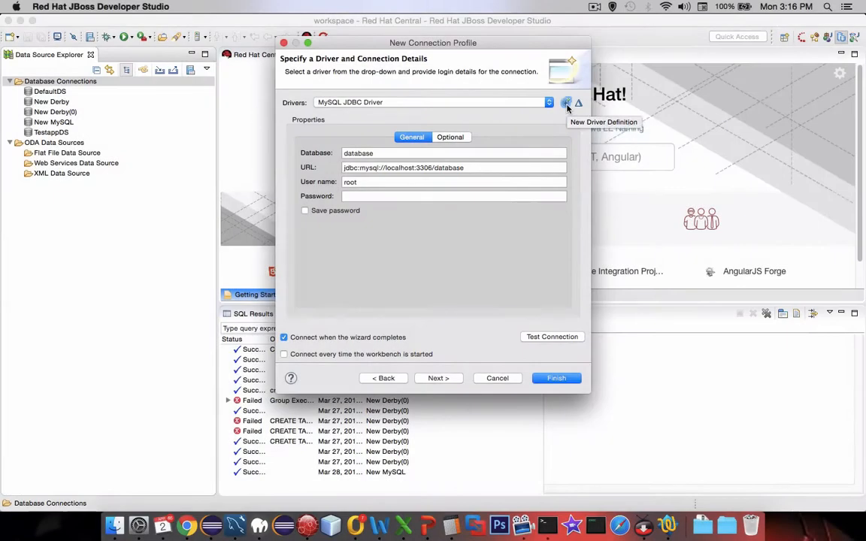
click(566, 103)
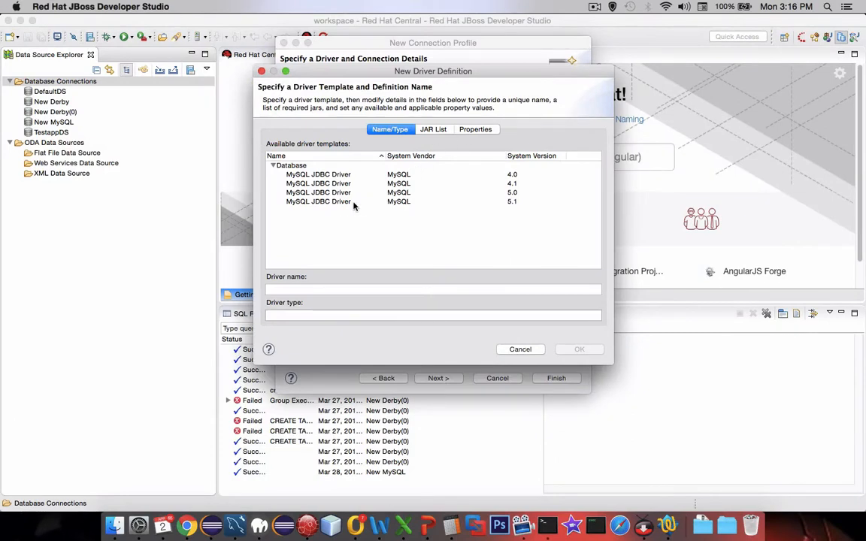
click(318, 201)
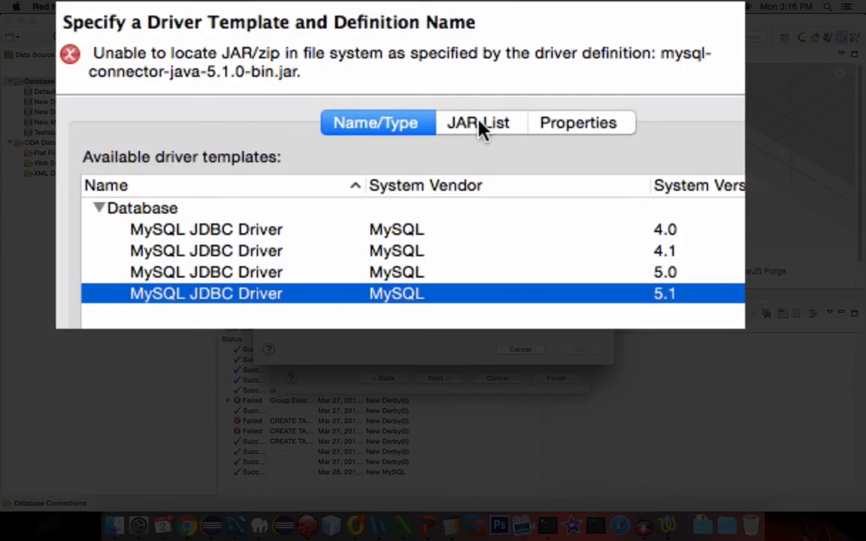
Point the driver's JAR list to the downloaded mysql-connector-java-5.1.46 jar.
click(478, 123)
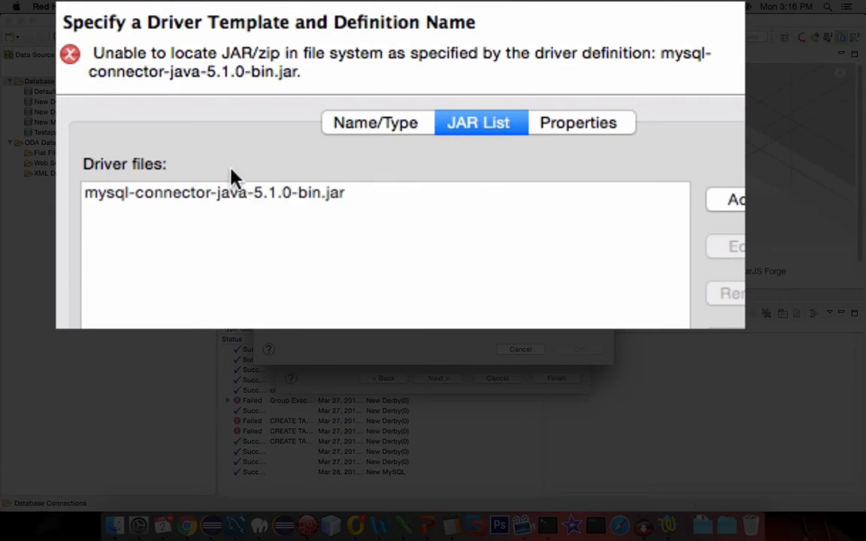
click(214, 193)
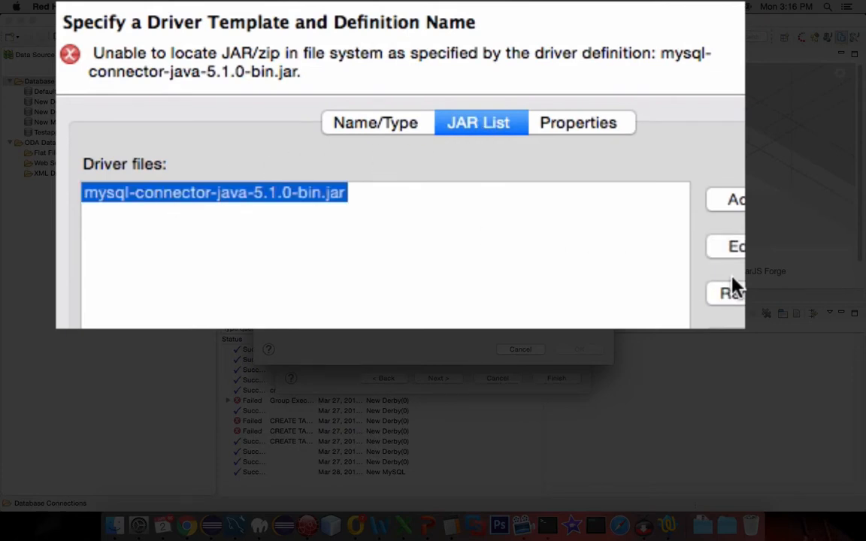
click(727, 293)
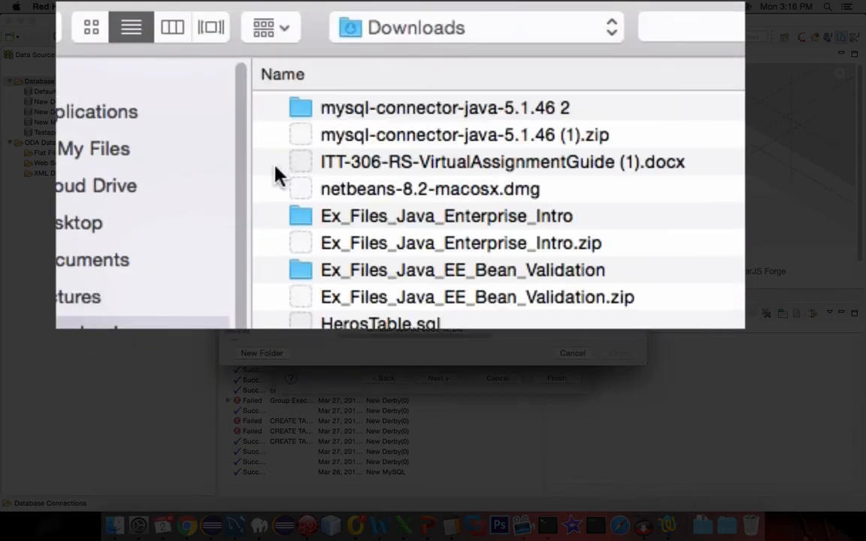
double_click(445, 107)
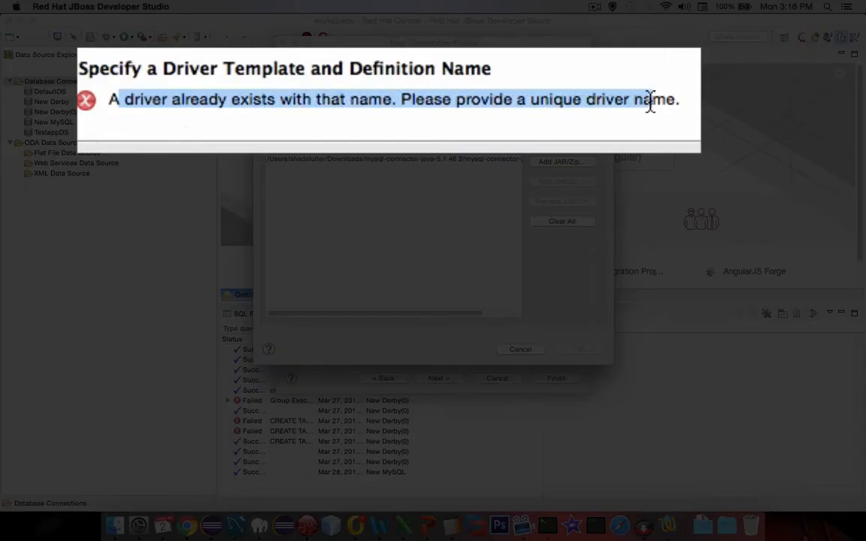
mouse_move(538, 323)
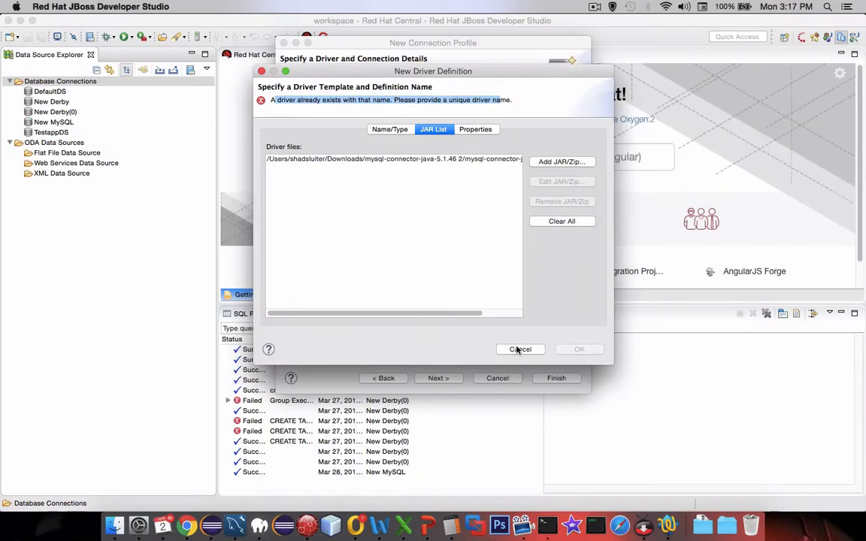
click(520, 349)
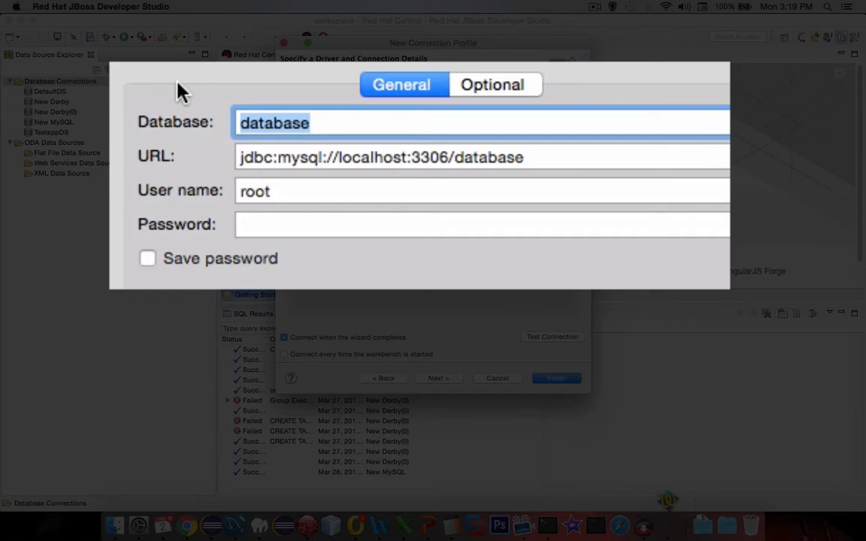
mouse_move(180, 132)
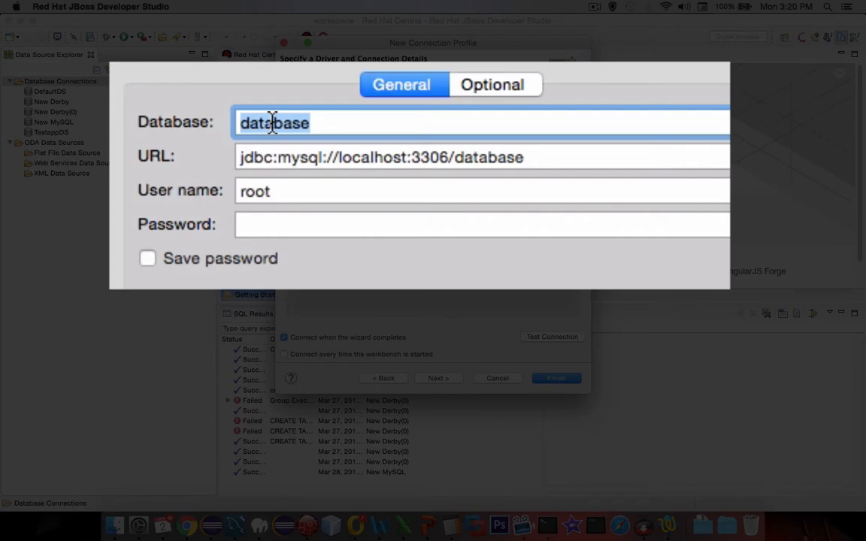
text(beautifulThings)
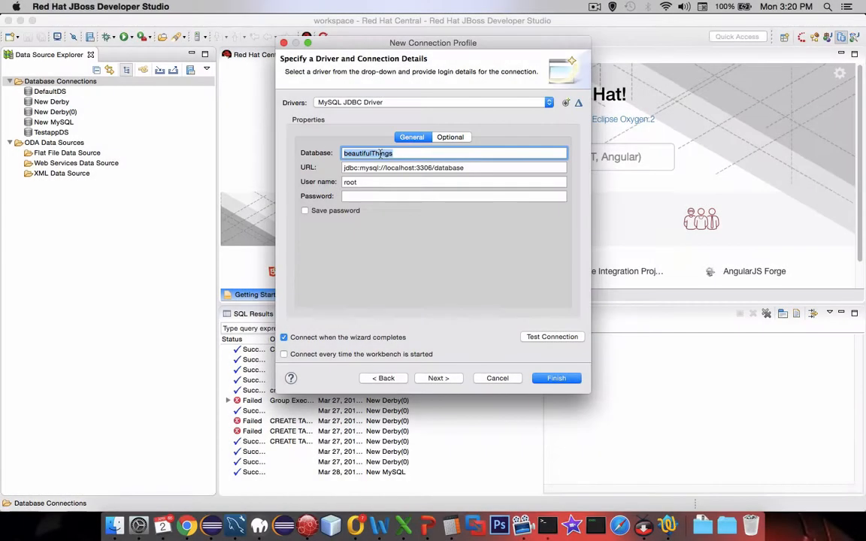
click(453, 167)
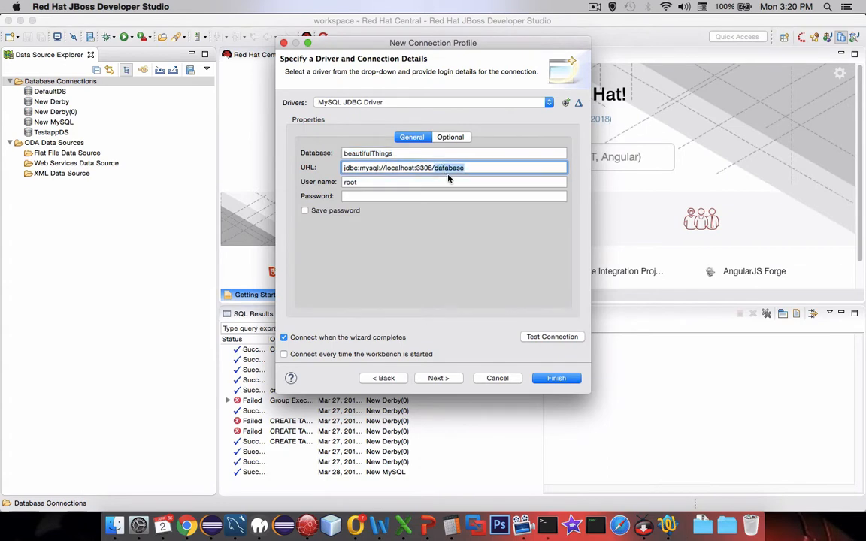
text(beautifulThings)
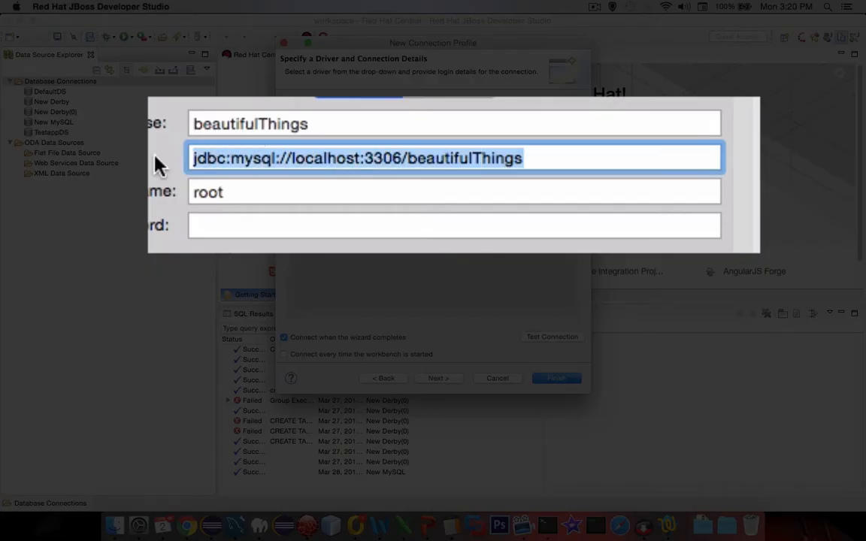
click(454, 192)
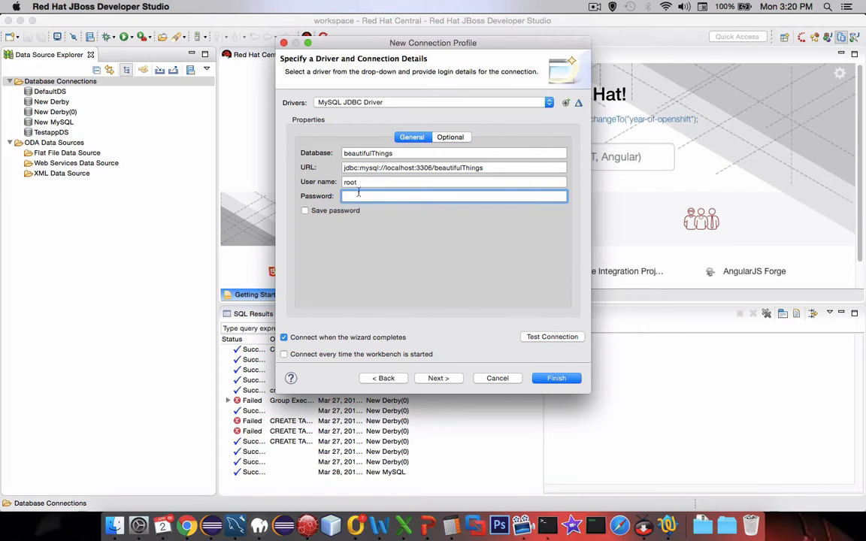
text(root)
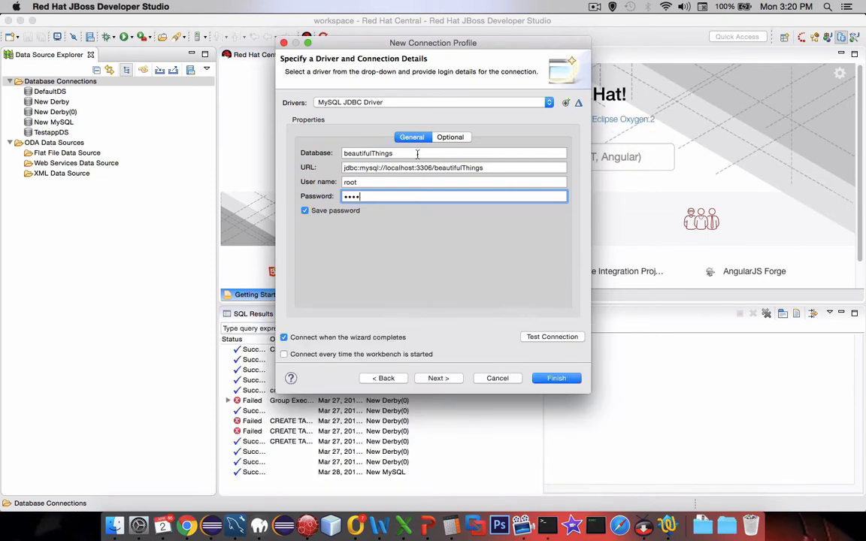
mouse_move(550, 376)
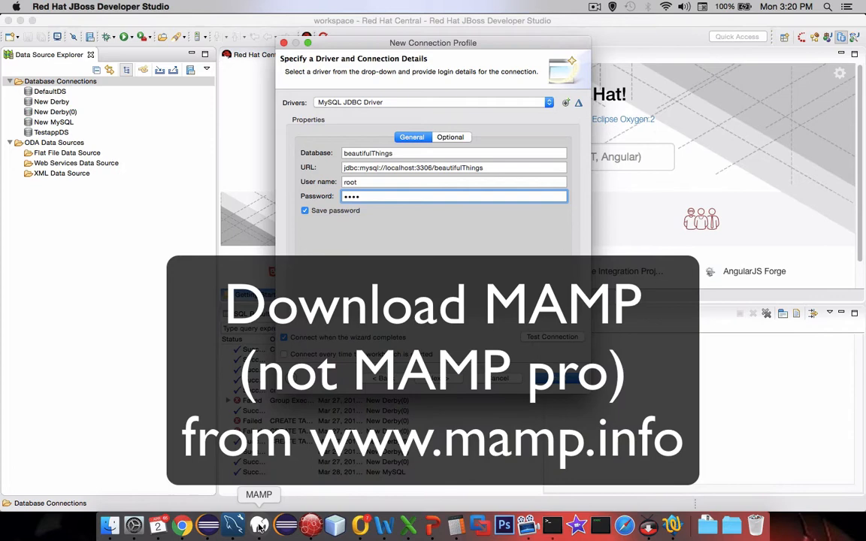
Bring up the MAMP control panel and open its WebStart page.
click(259, 524)
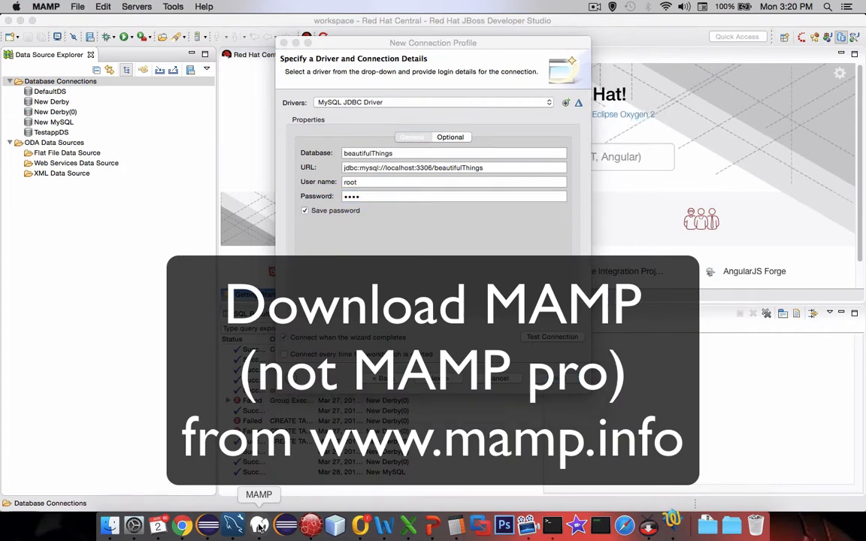
click(259, 525)
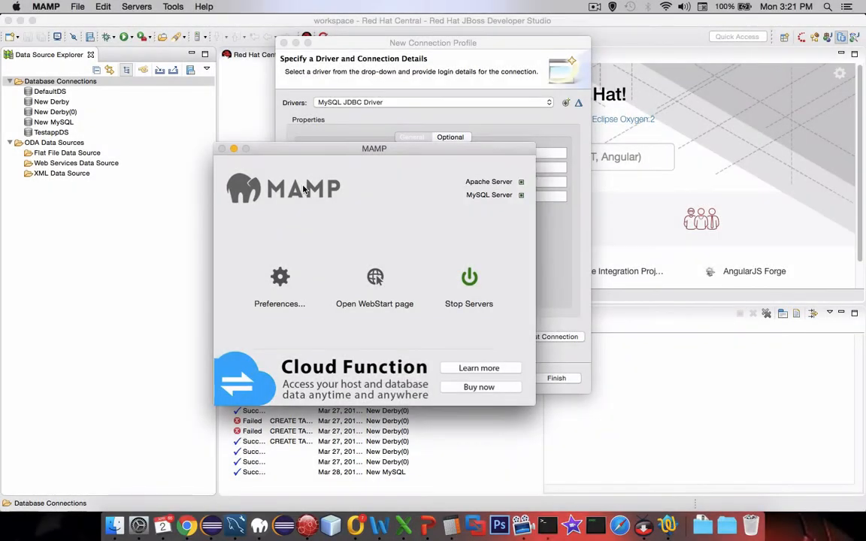
mouse_move(315, 227)
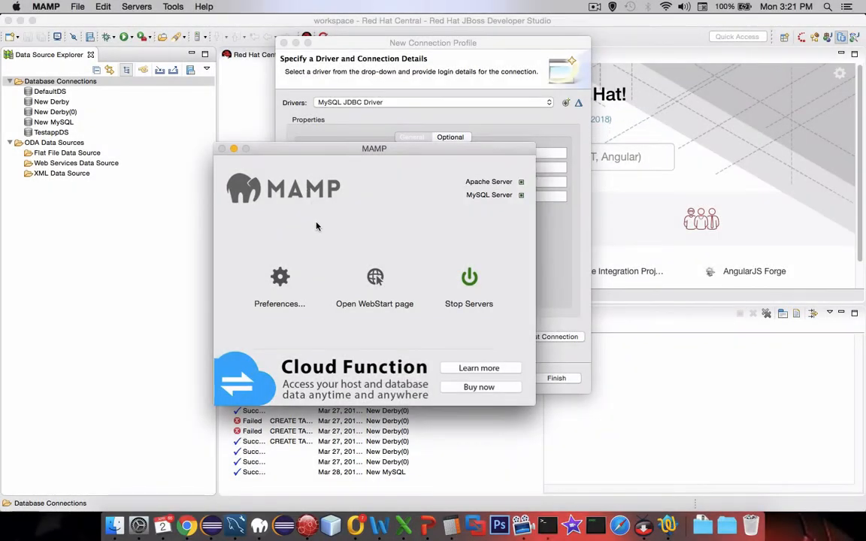
mouse_move(375, 279)
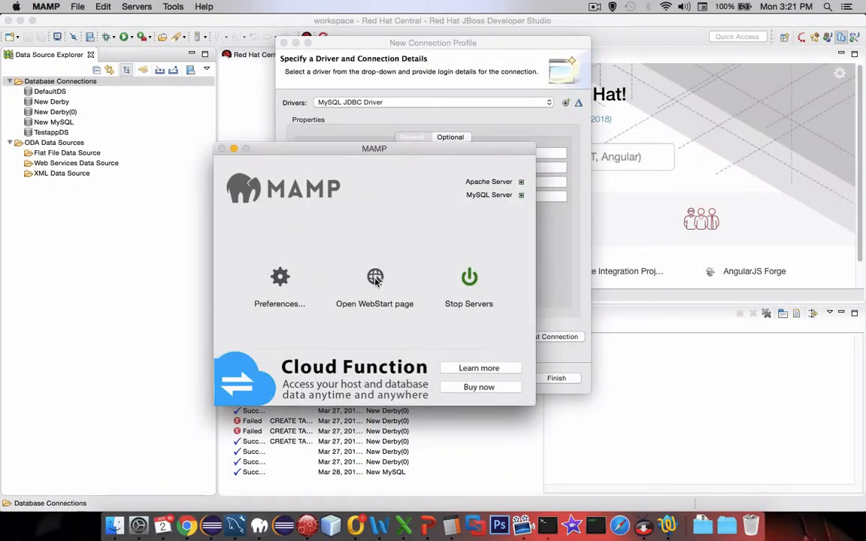
click(374, 277)
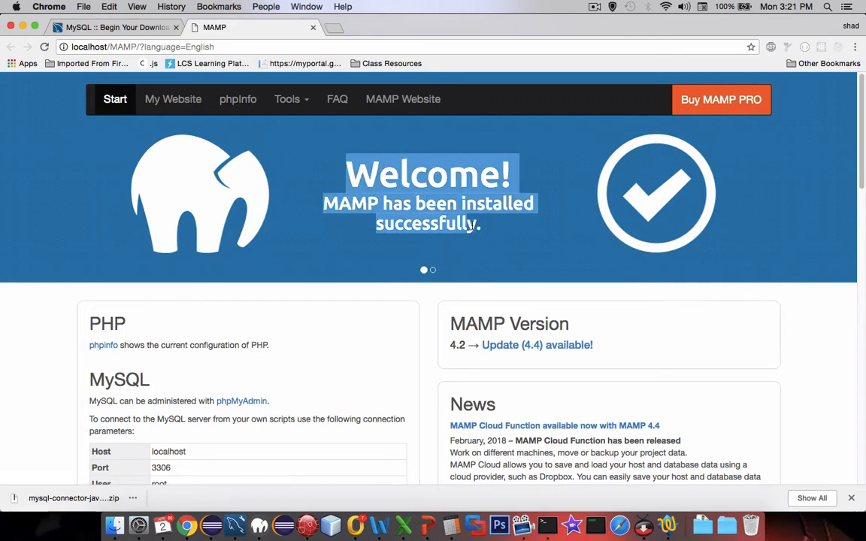
mouse_move(241, 401)
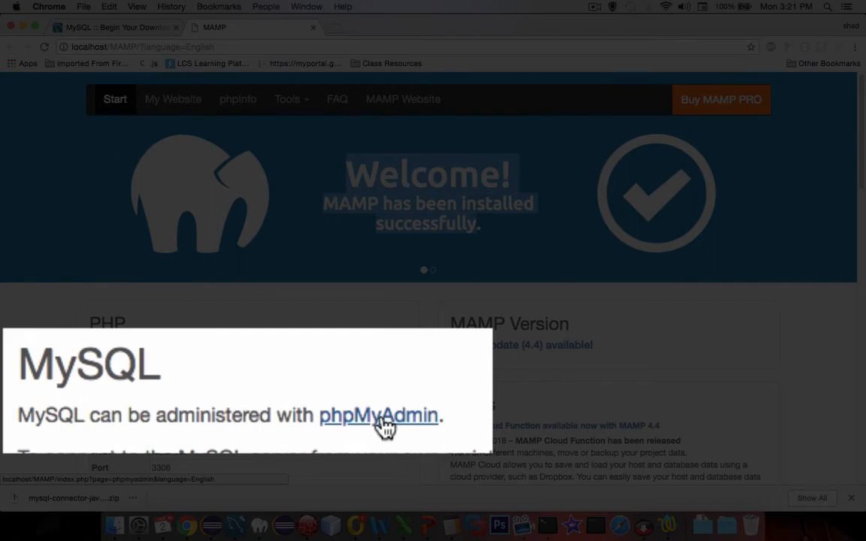
Open phpMyAdmin from the WebStart page and go to the Databases list.
click(379, 415)
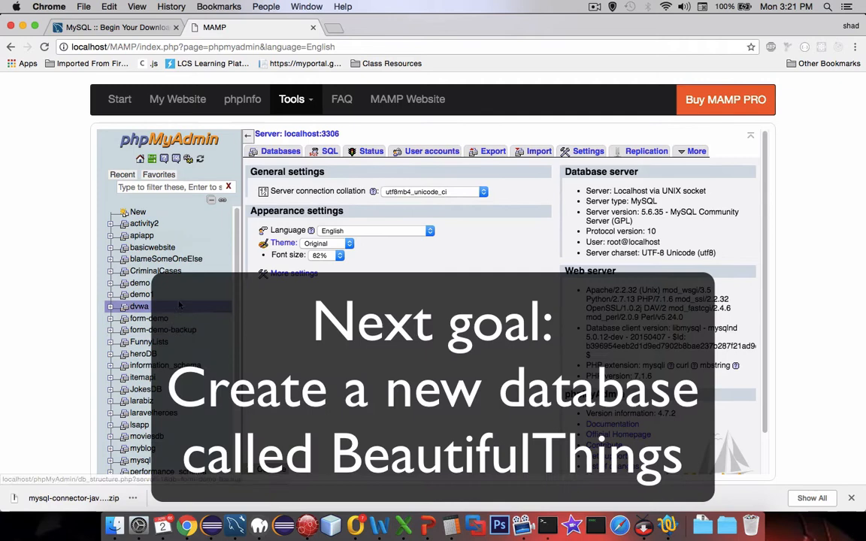
click(140, 353)
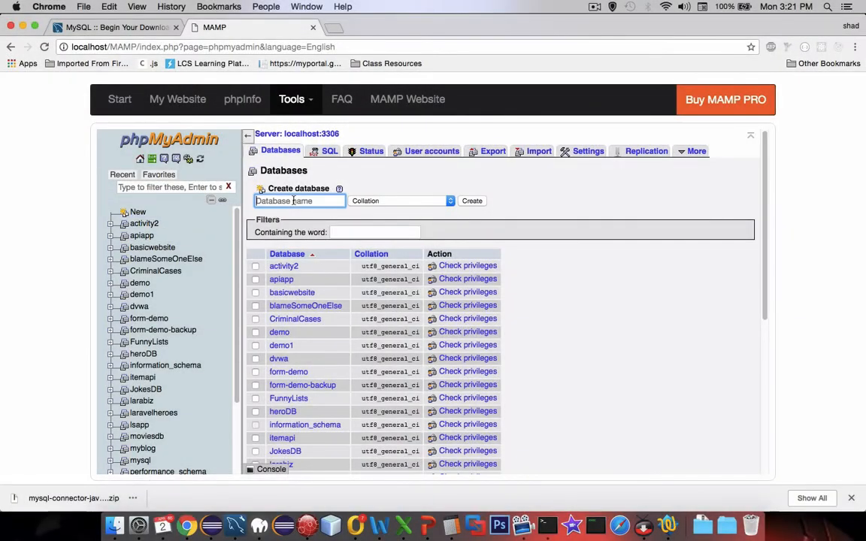
Create the beautifulThings database.
text(beau)
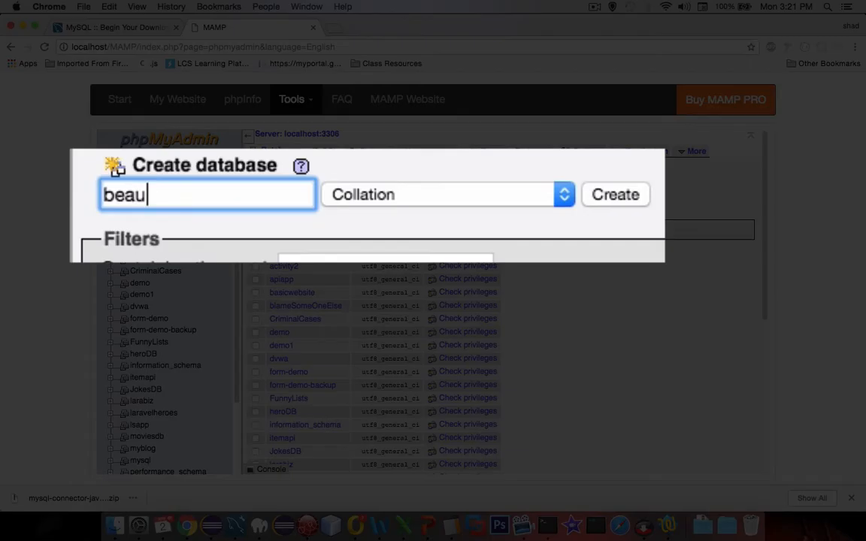
text(tifulThings)
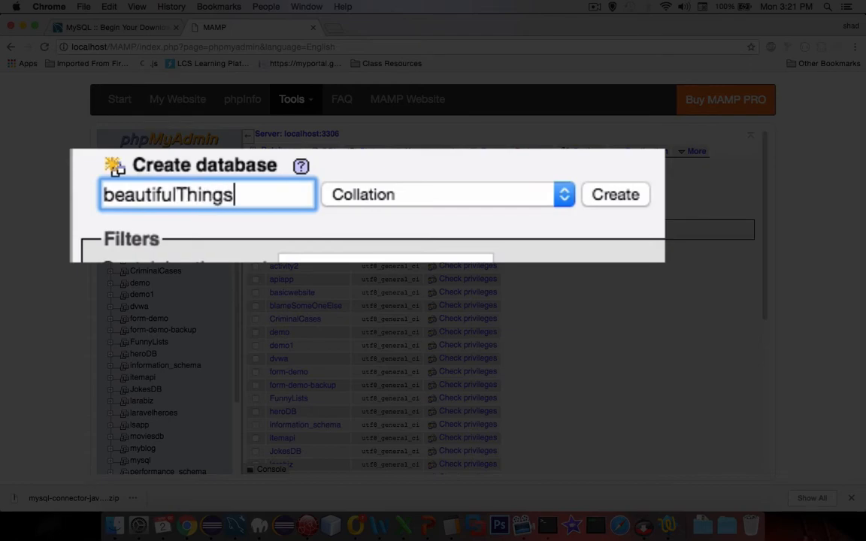
click(614, 193)
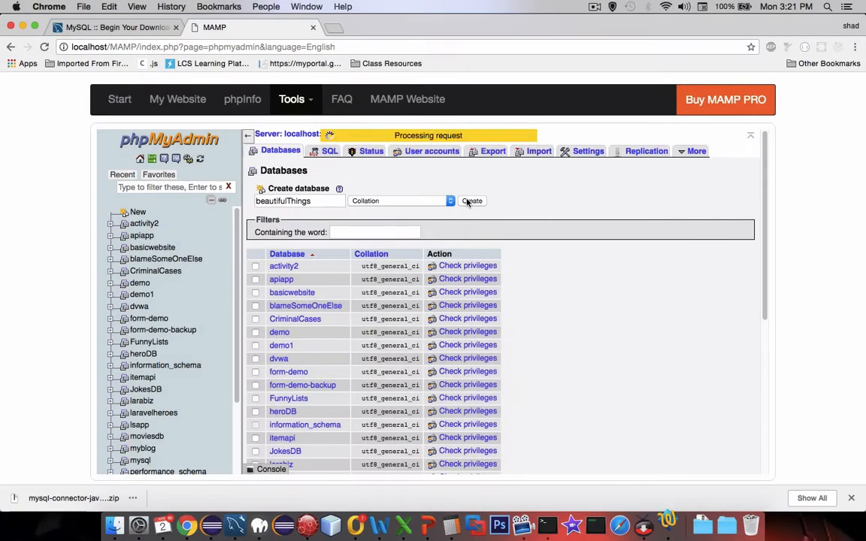
In beautifulThings, start creating thingsTable with 4 columns.
click(472, 201)
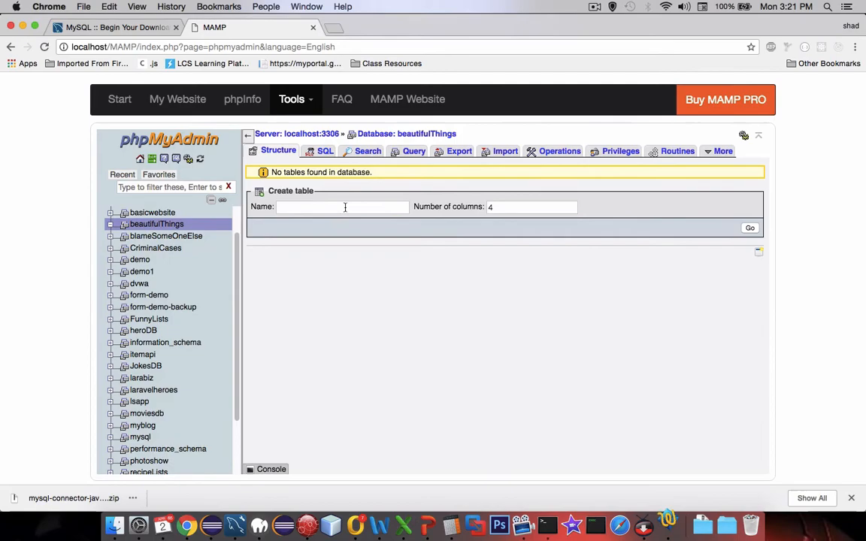
click(344, 206)
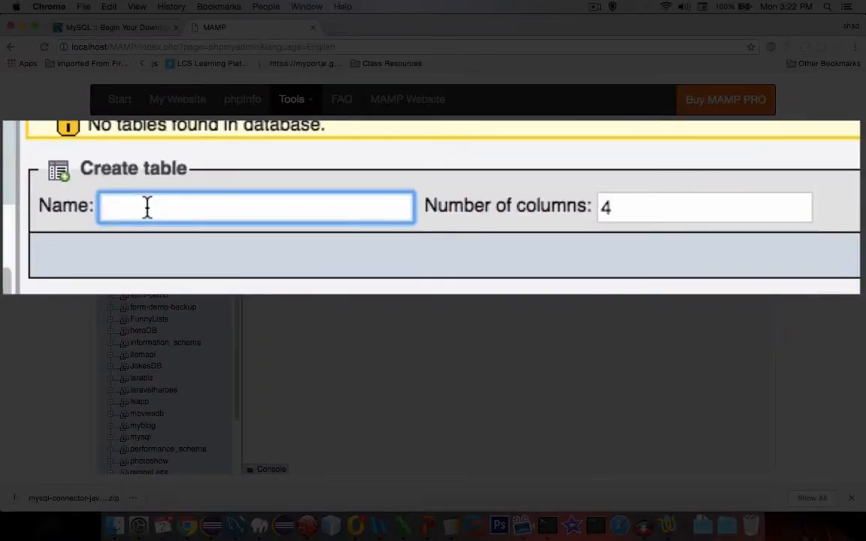
text(thin)
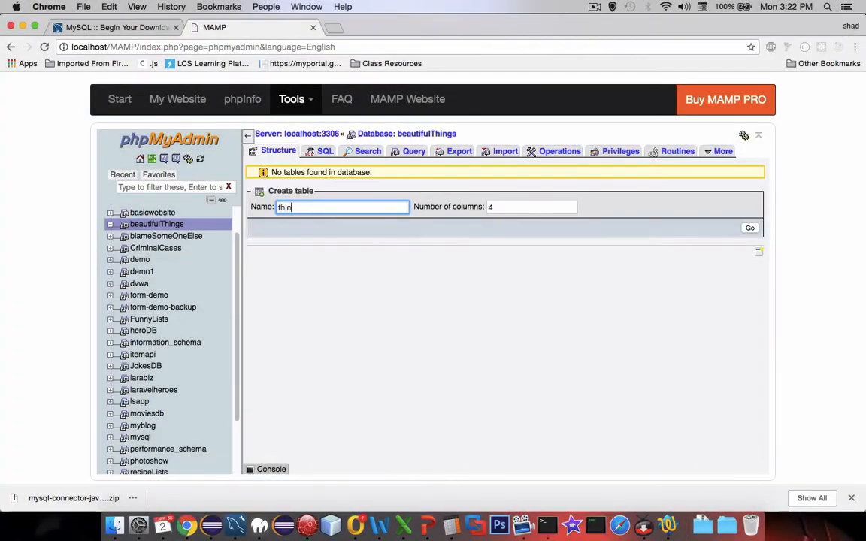
text(gsTable)
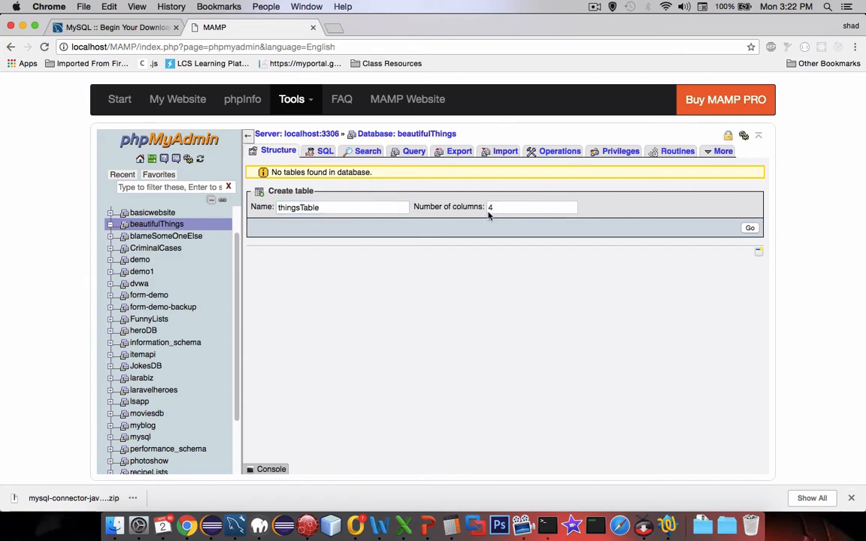
click(532, 206)
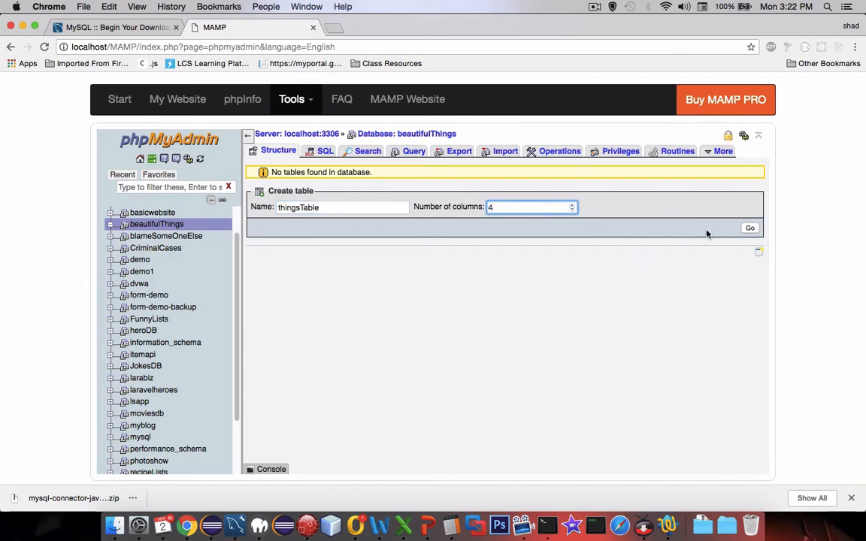
click(750, 228)
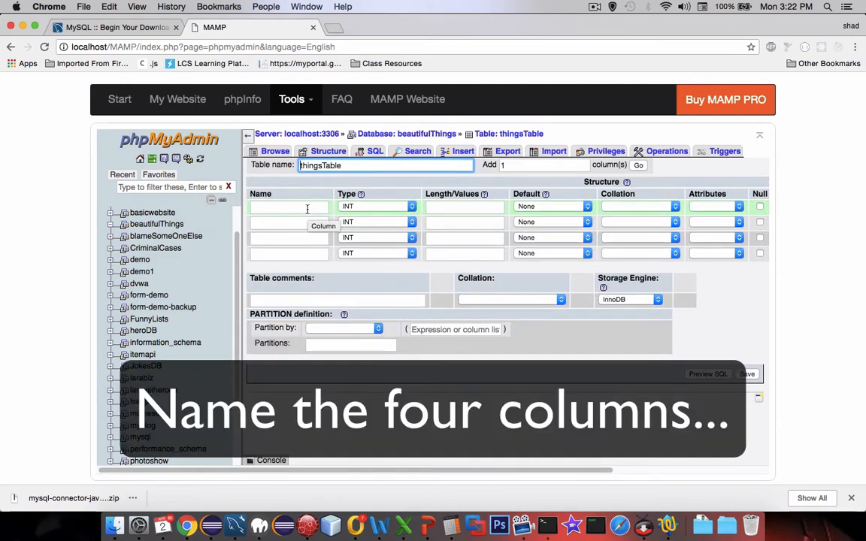
Name the first column id and make it an auto-increment PRIMARY key.
text(id)
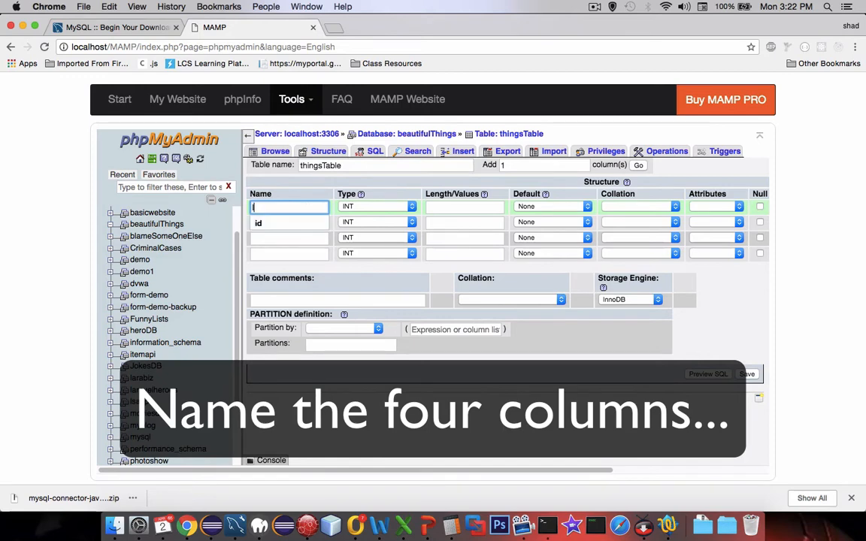
text(id)
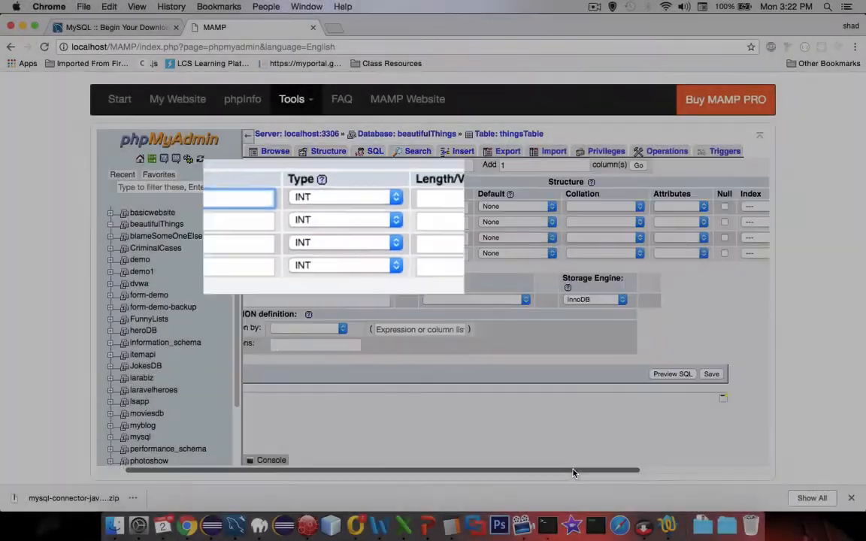
scroll(right, 3)
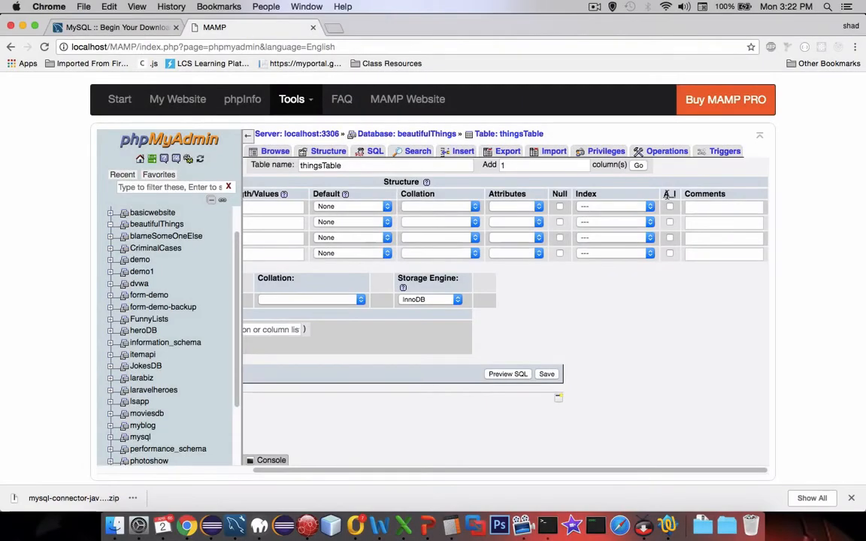
click(669, 206)
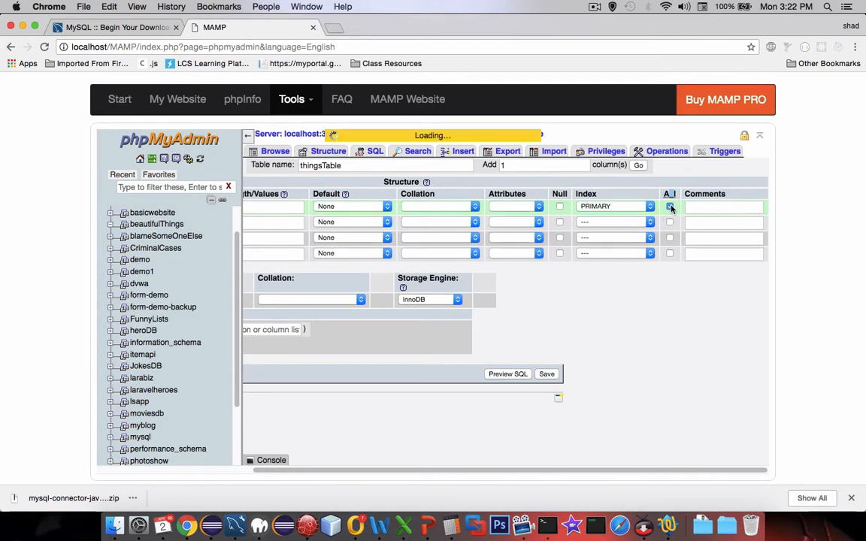
click(668, 206)
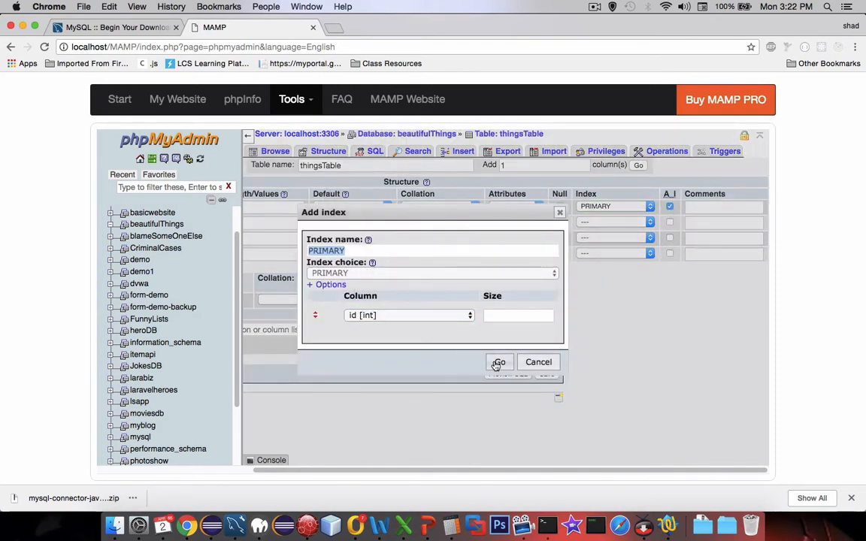
click(498, 362)
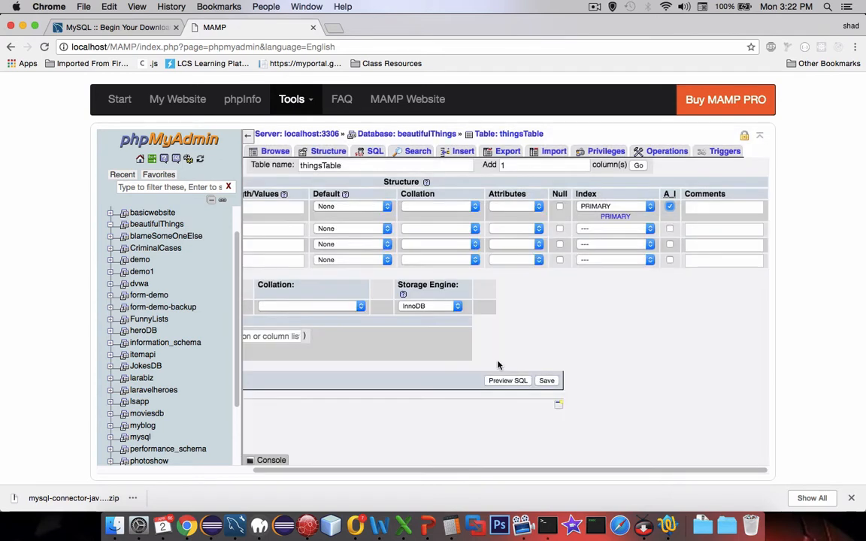
scroll(right, 3)
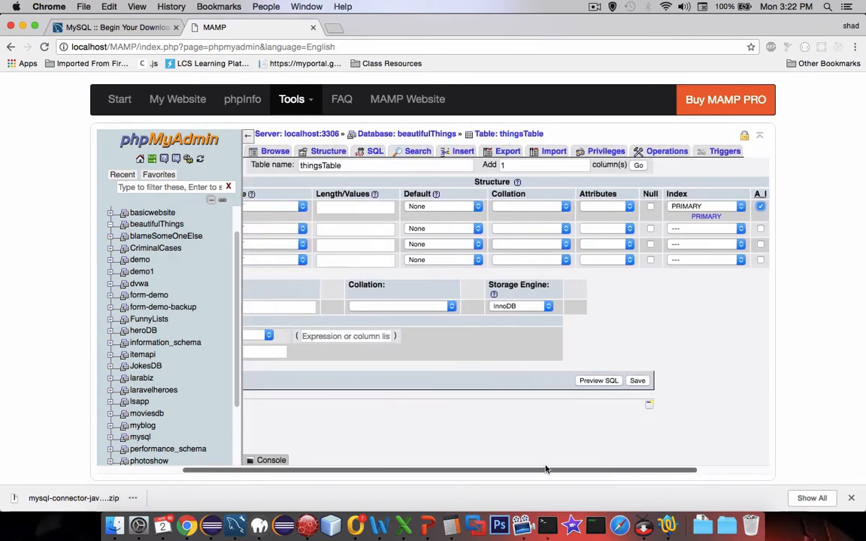
scroll(left, 3)
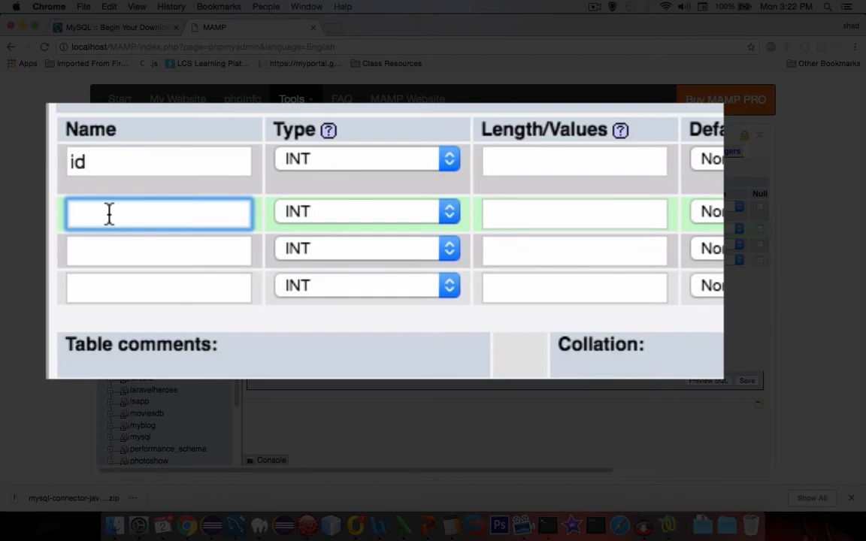
Name the columns thing_title, thing_description (TEXT) and thing_value.
text(title)
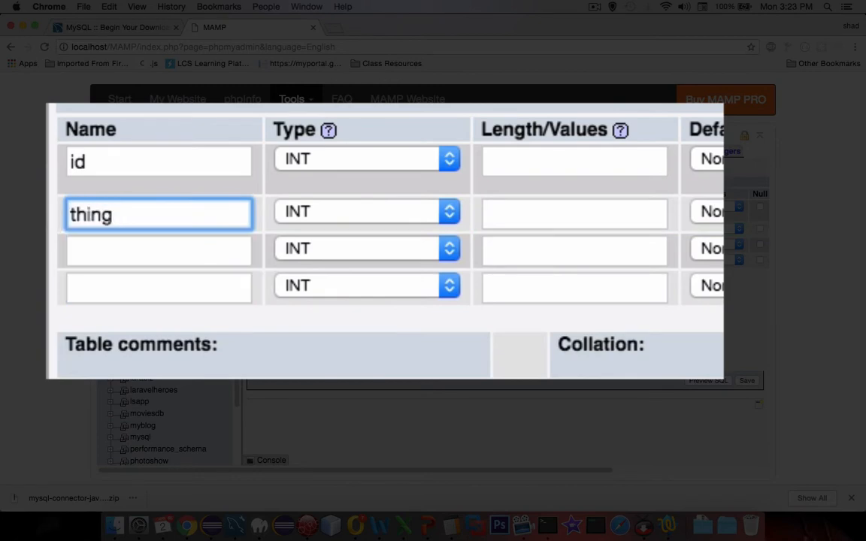
text(_title)
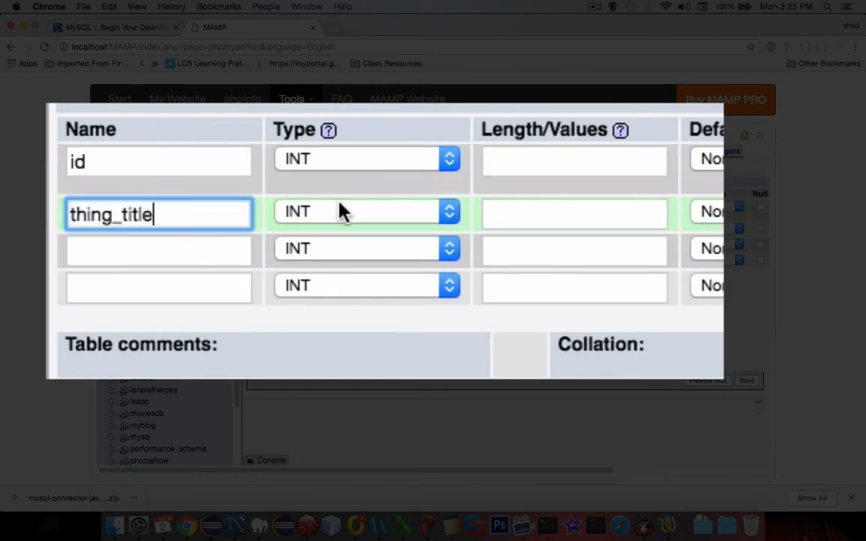
click(367, 211)
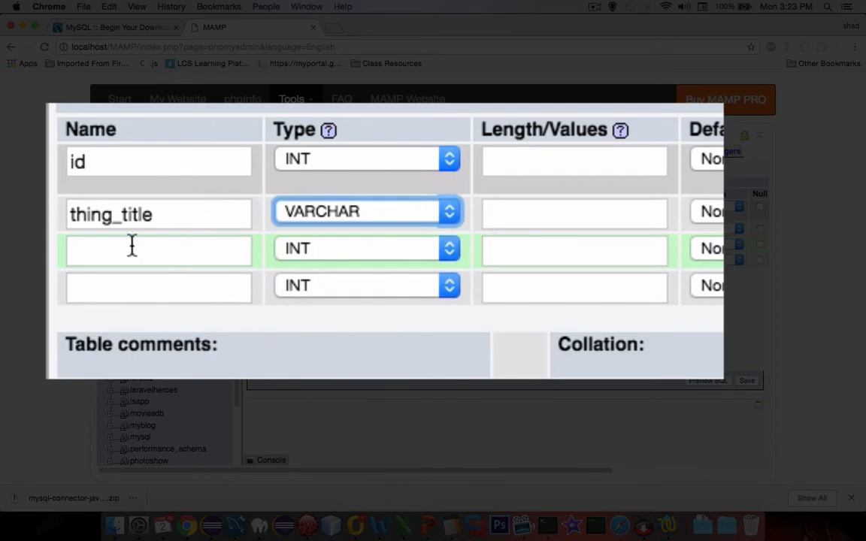
text(thing)
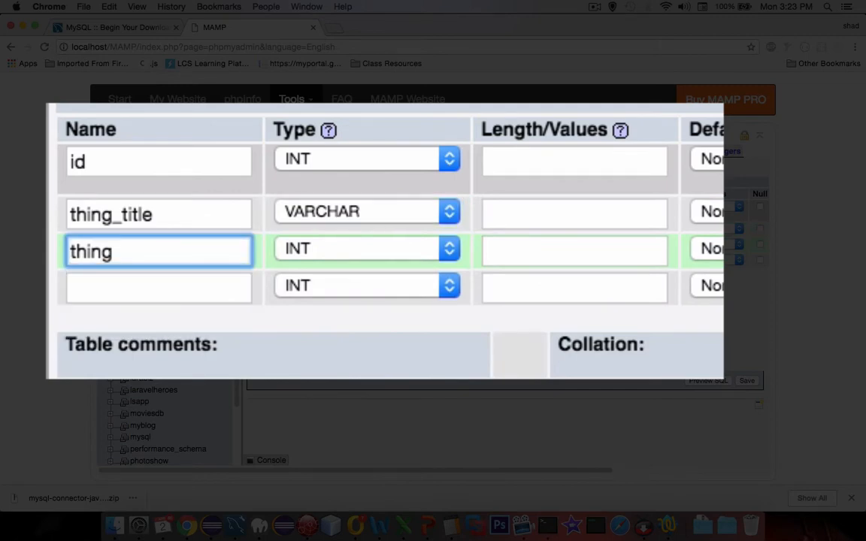
text(_description)
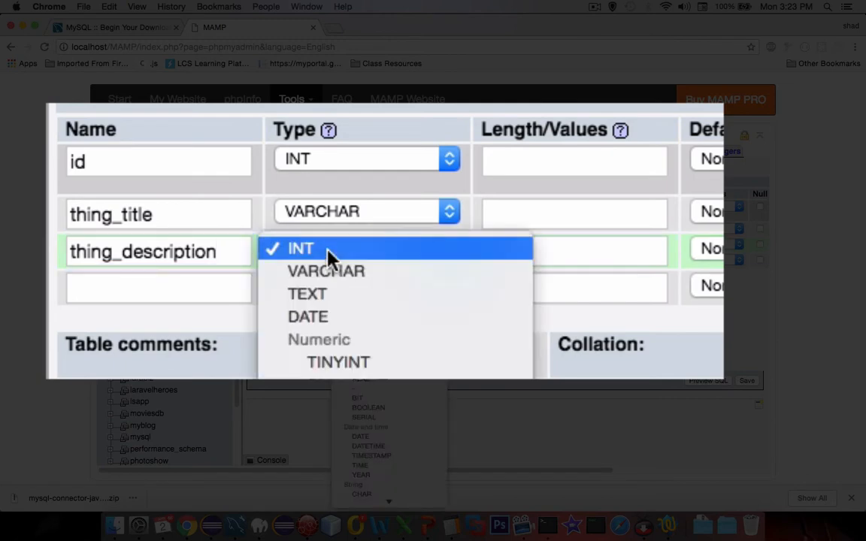
click(307, 293)
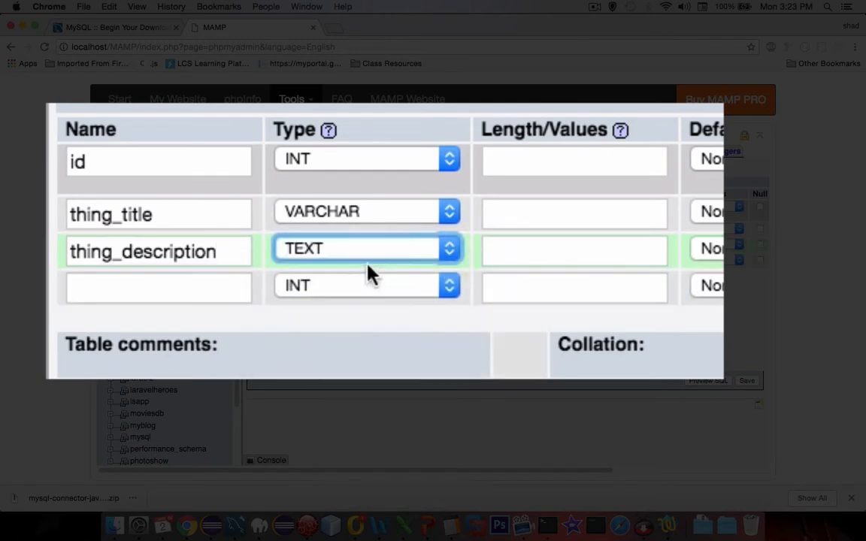
click(159, 288)
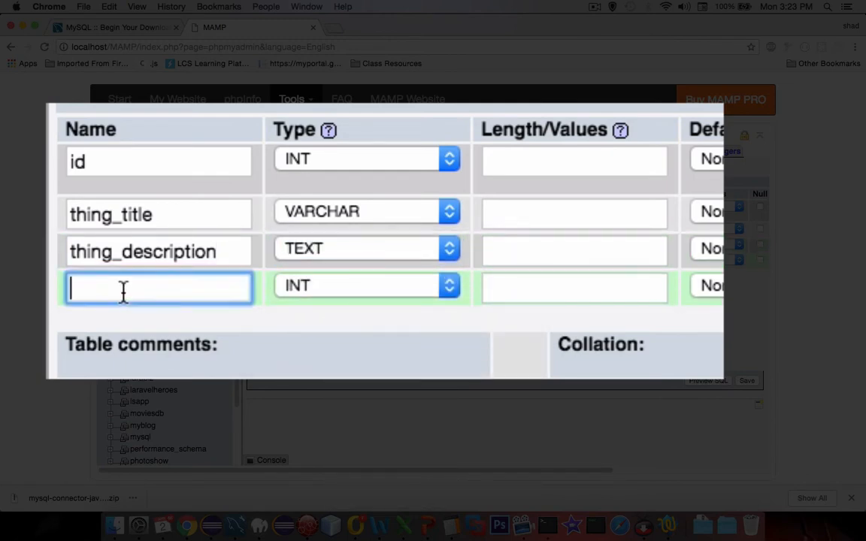
text(thi)
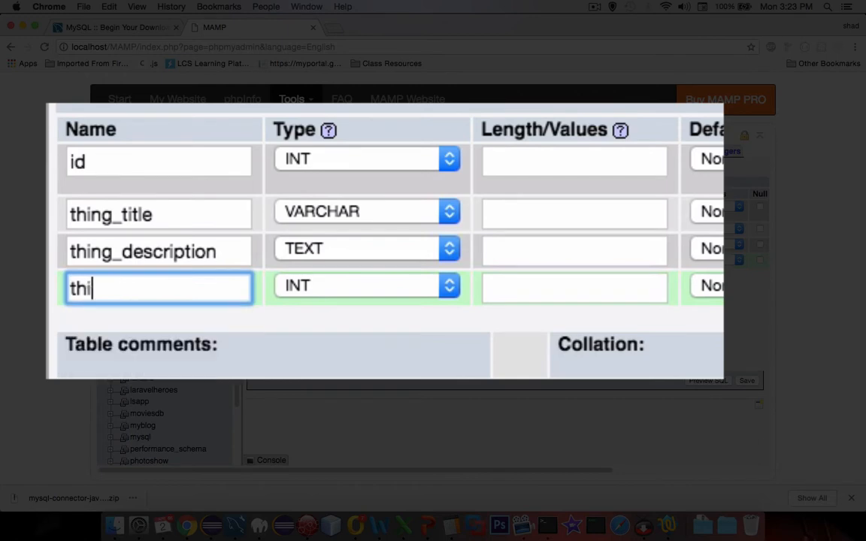
text(ng_value)
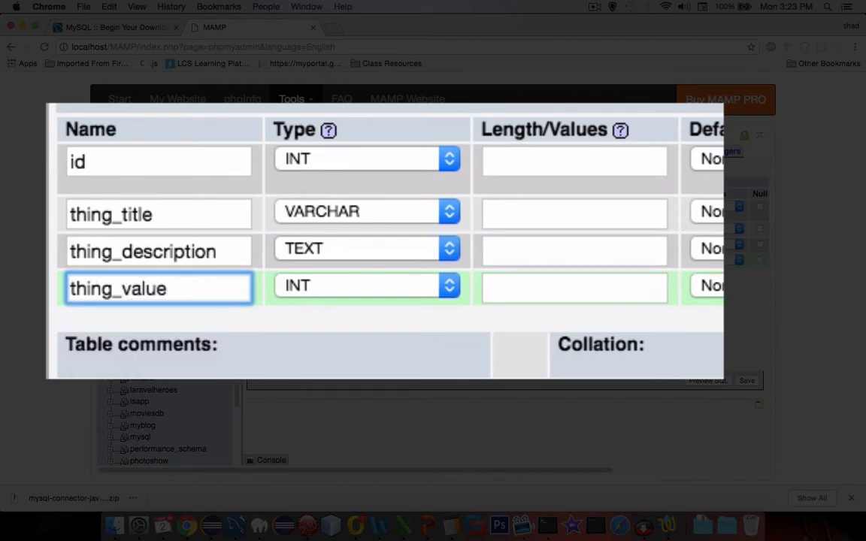
mouse_move(333, 292)
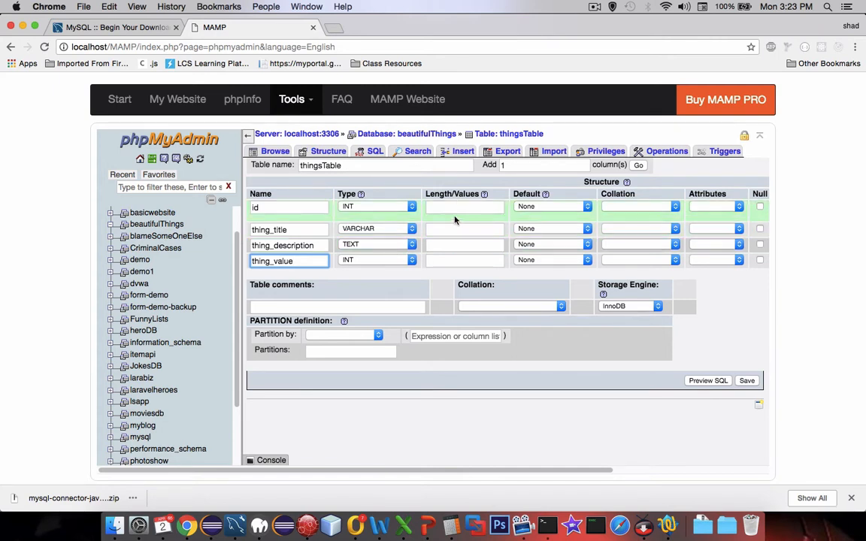
Give thing_title length 50 and thing_description length 500.
click(464, 229)
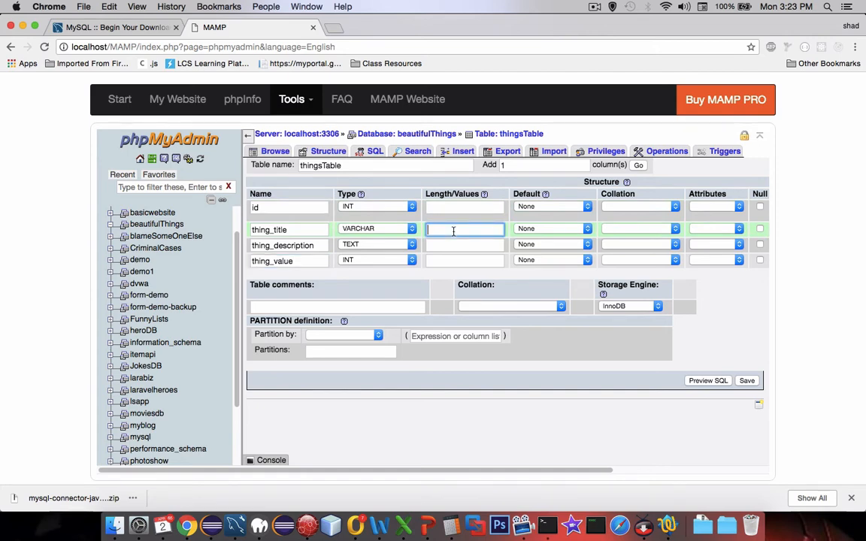
text(50)
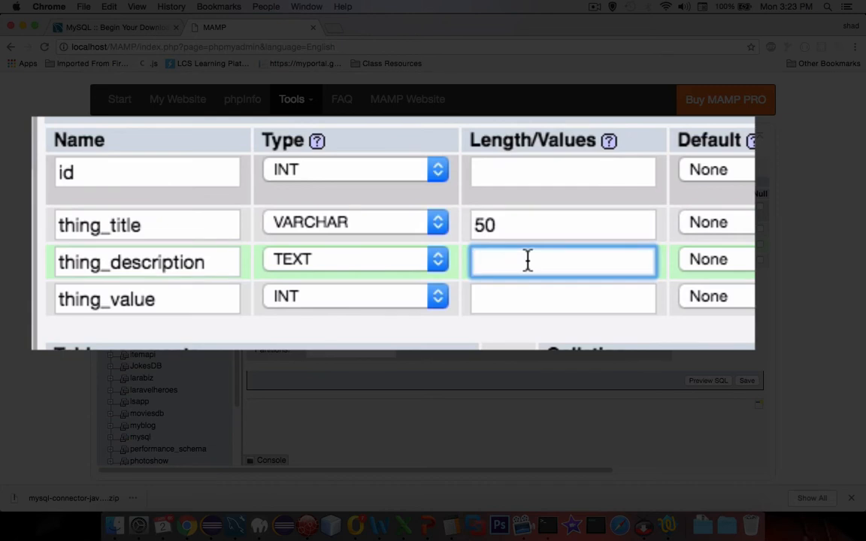
text(500)
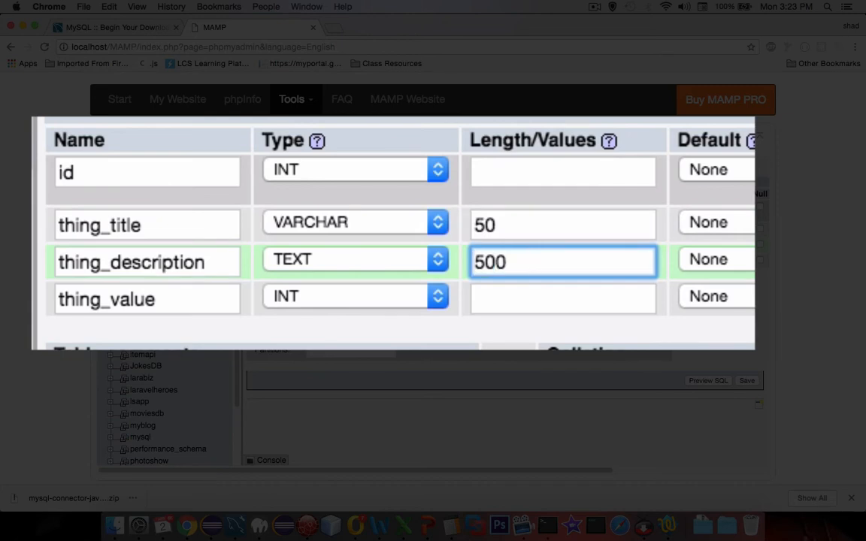
click(561, 297)
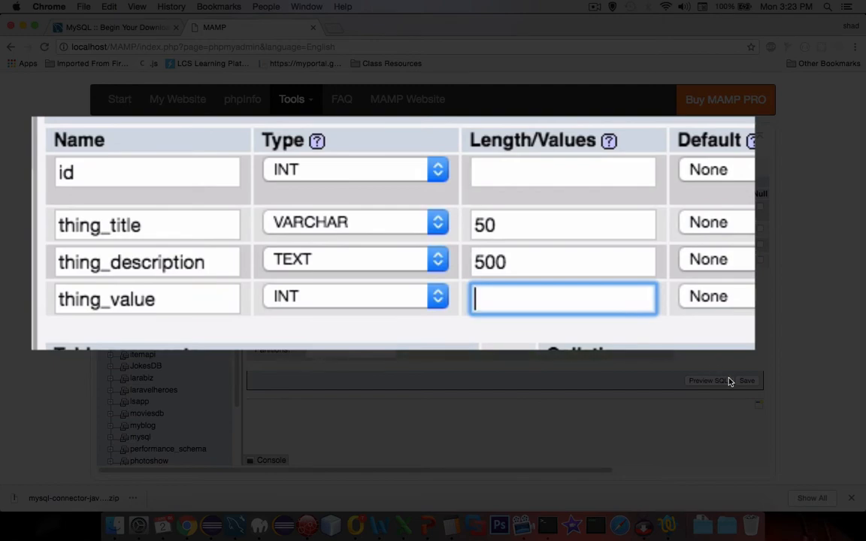
Preview the CREATE TABLE SQL, dismiss it, and save thingsTable.
click(707, 381)
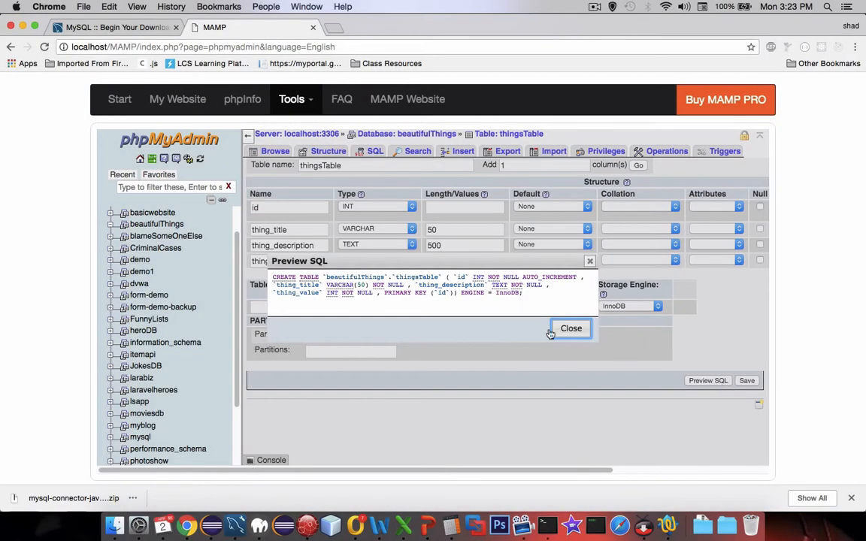
mouse_move(444, 292)
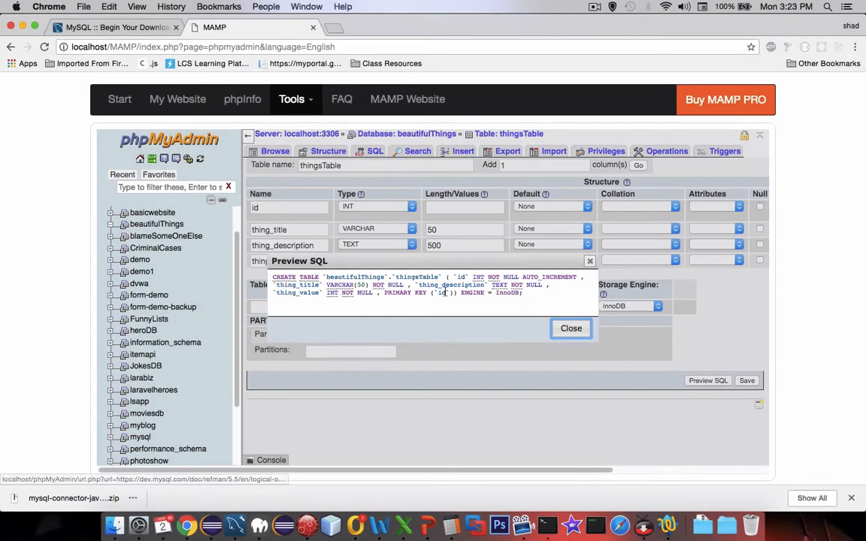
click(571, 328)
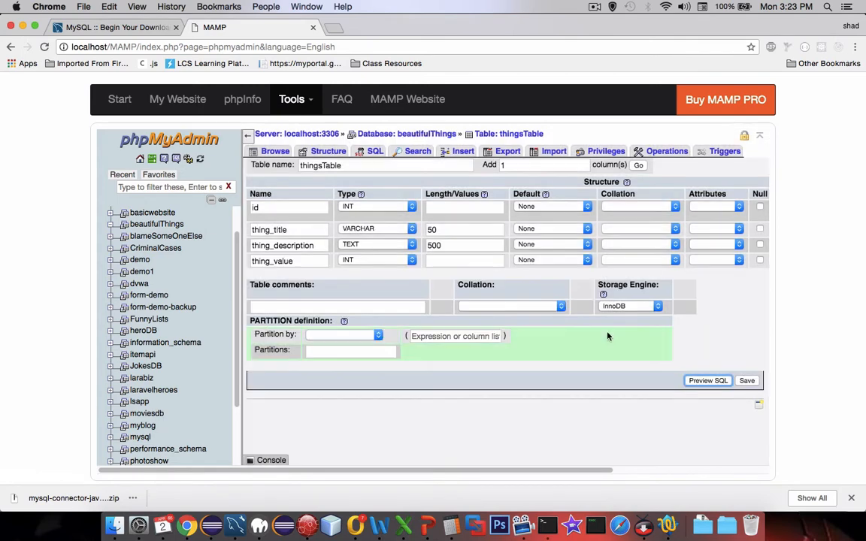
click(746, 381)
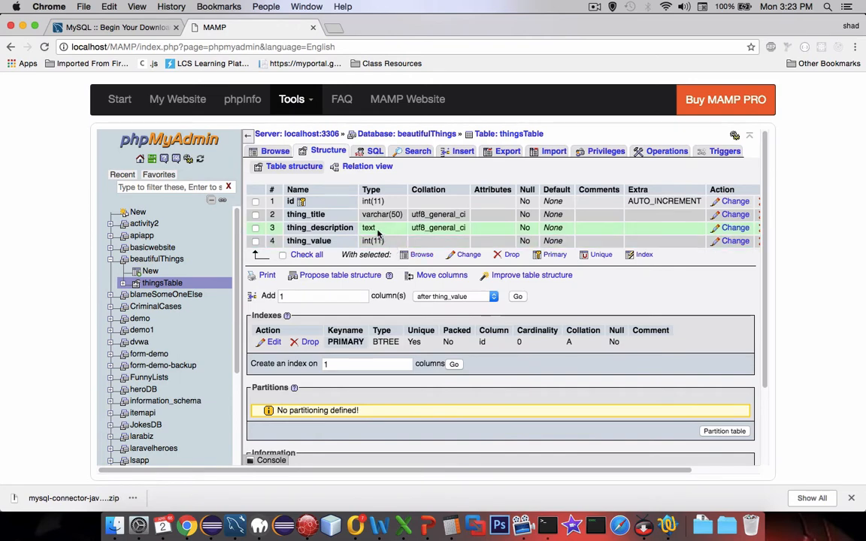
Insert the row flowers with its spring-time description and value 9, then browse it.
click(275, 151)
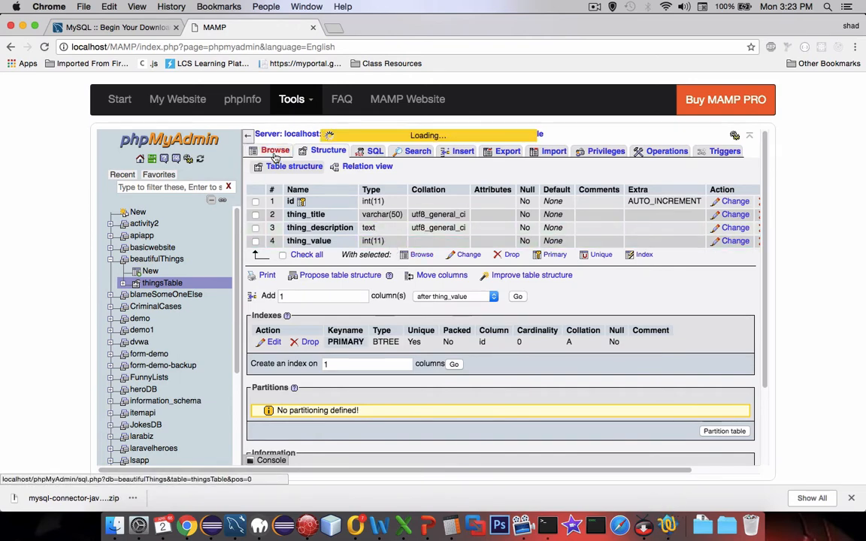
click(275, 150)
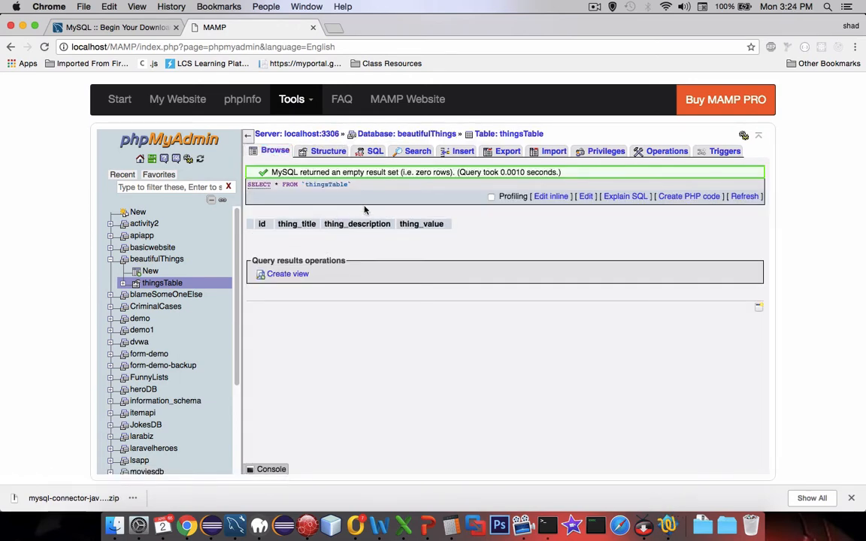
click(463, 151)
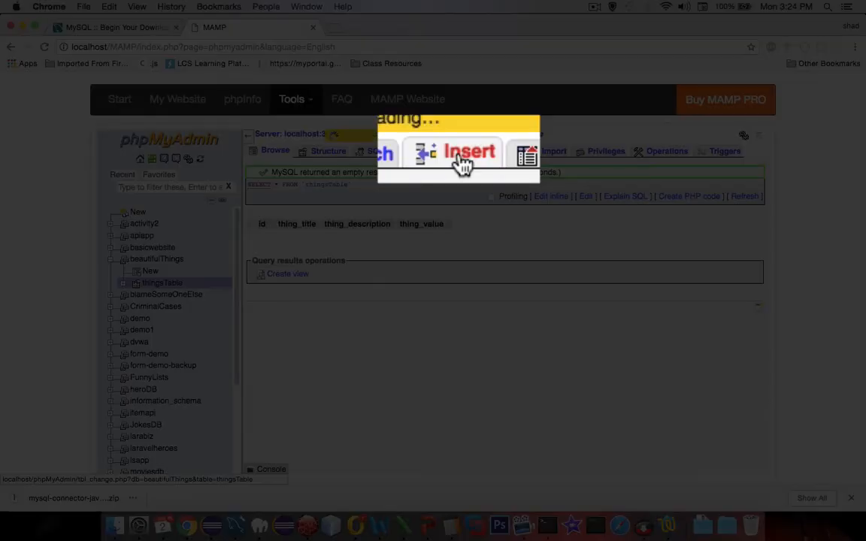
click(463, 150)
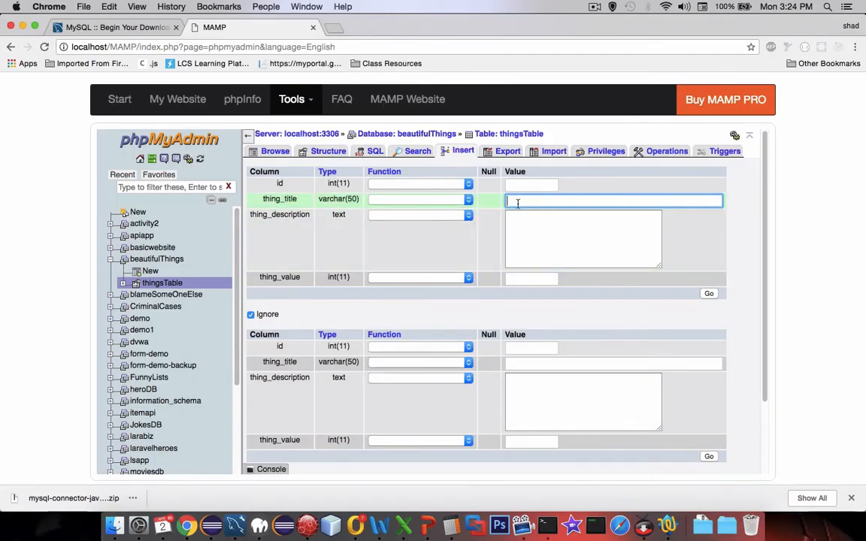
text(flowers)
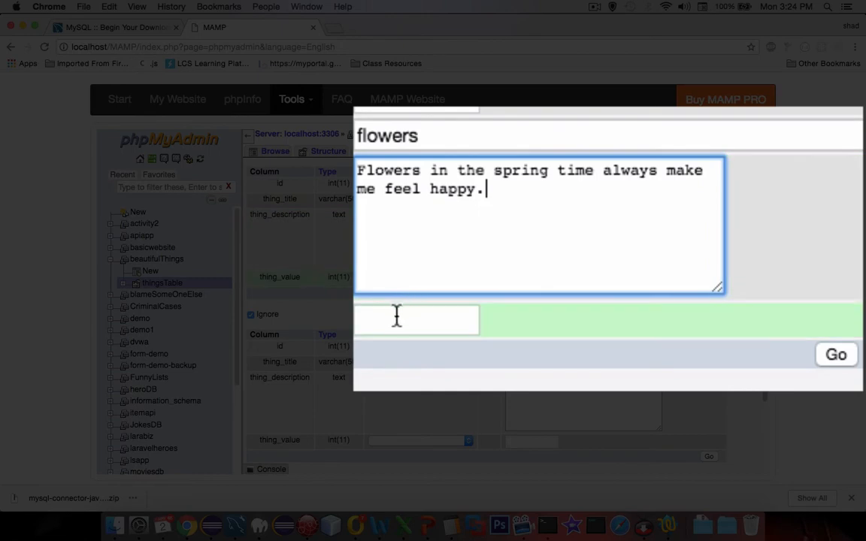
click(416, 320)
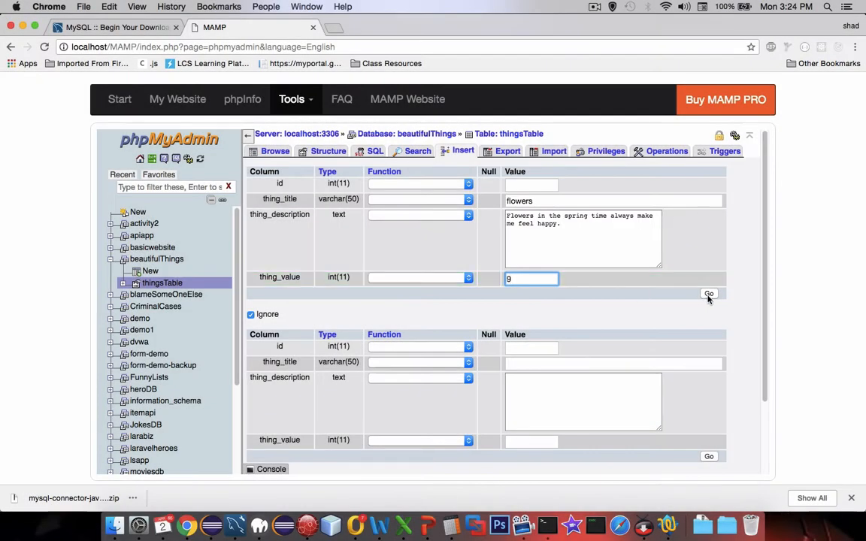
click(708, 293)
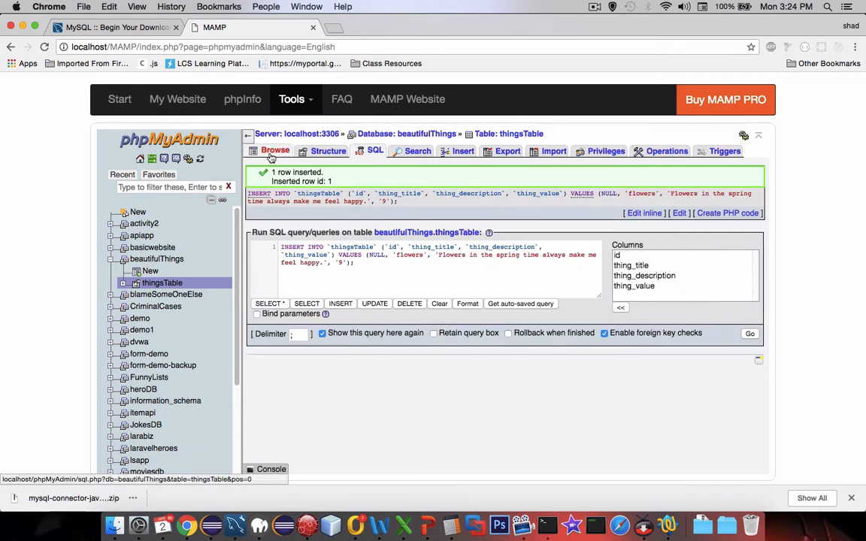
click(275, 150)
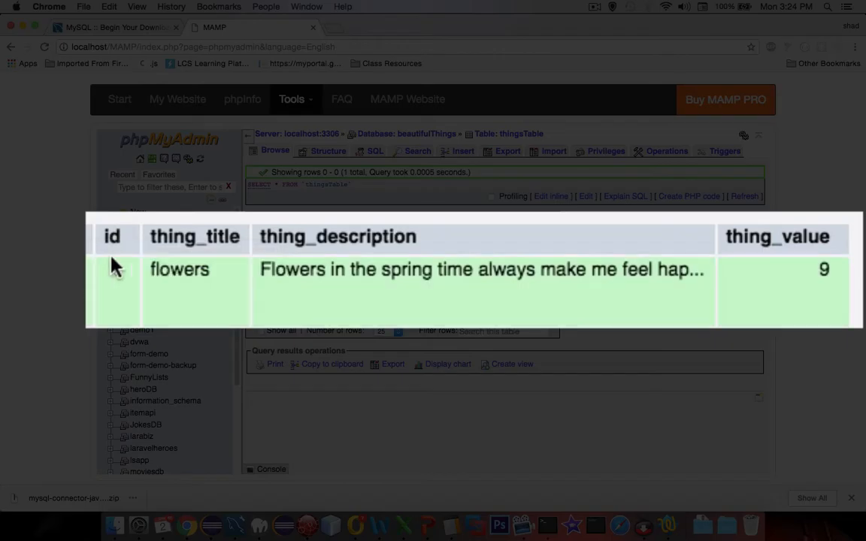
mouse_move(720, 282)
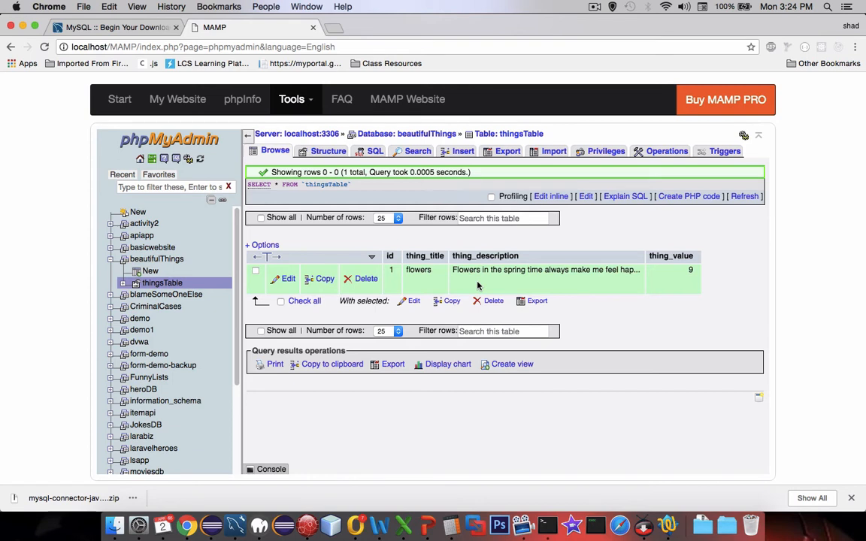
Insert a Chocolate row about a Hersheys candy bar, value 7, then browse thingsTable.
click(462, 151)
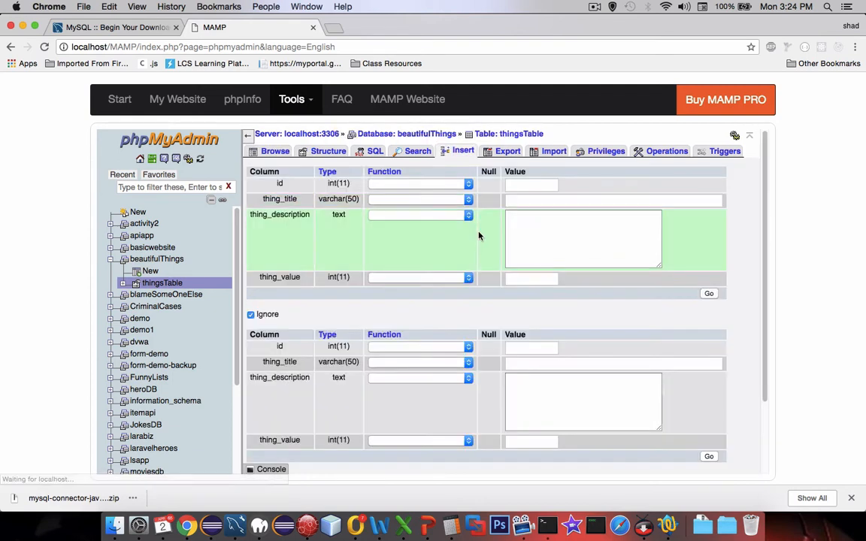
text(Chocola)
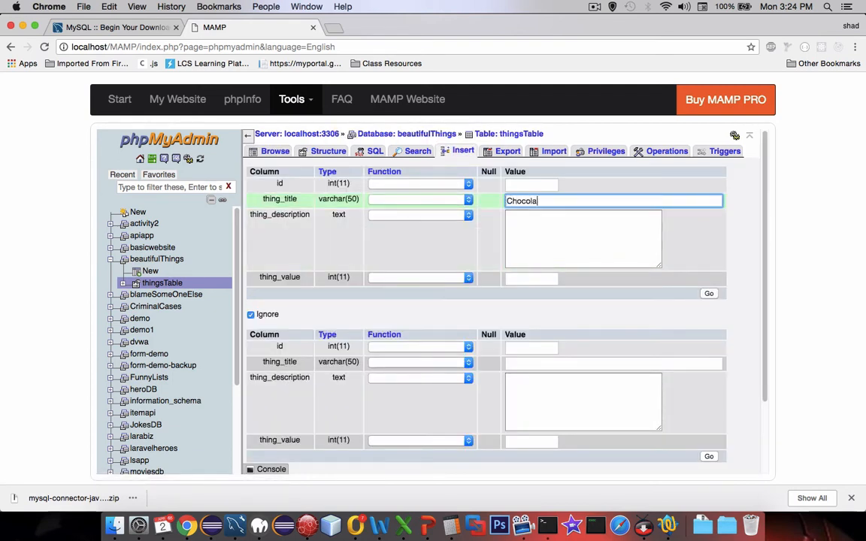
text(Who would refuse)
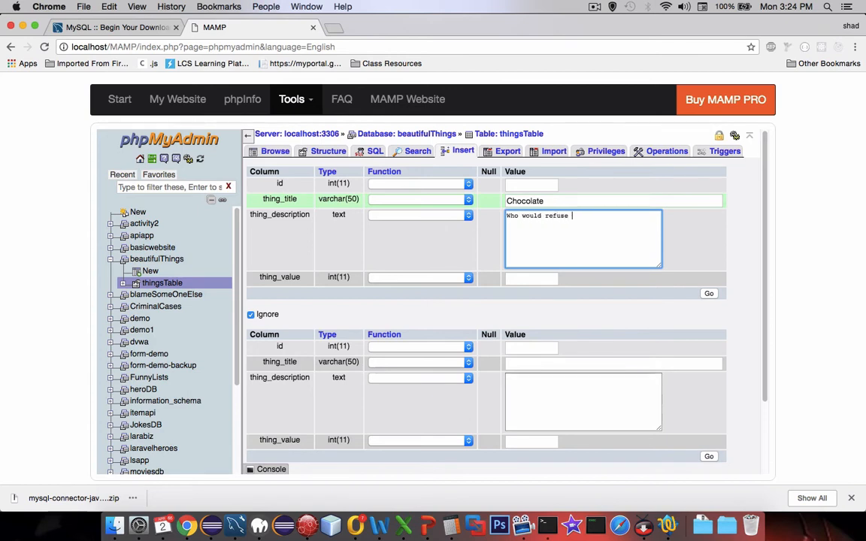
text(a big Hersheys candy bar with almonds????)
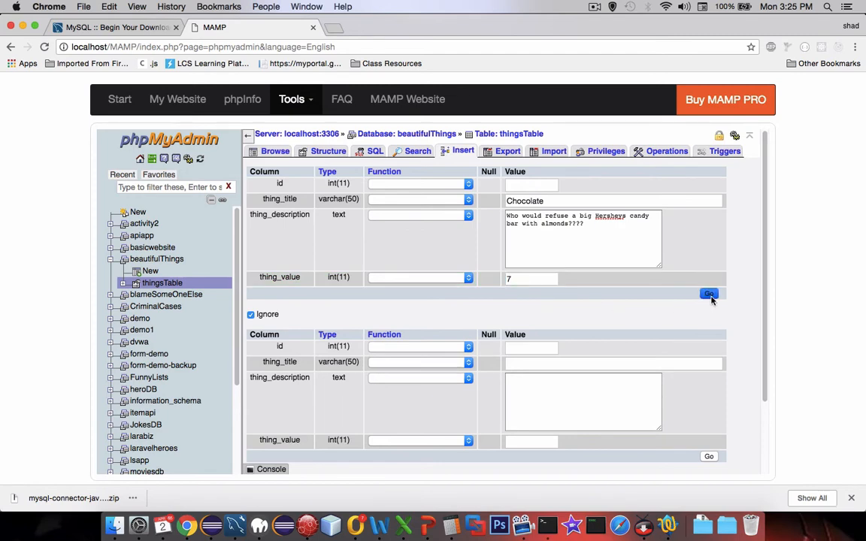
click(708, 294)
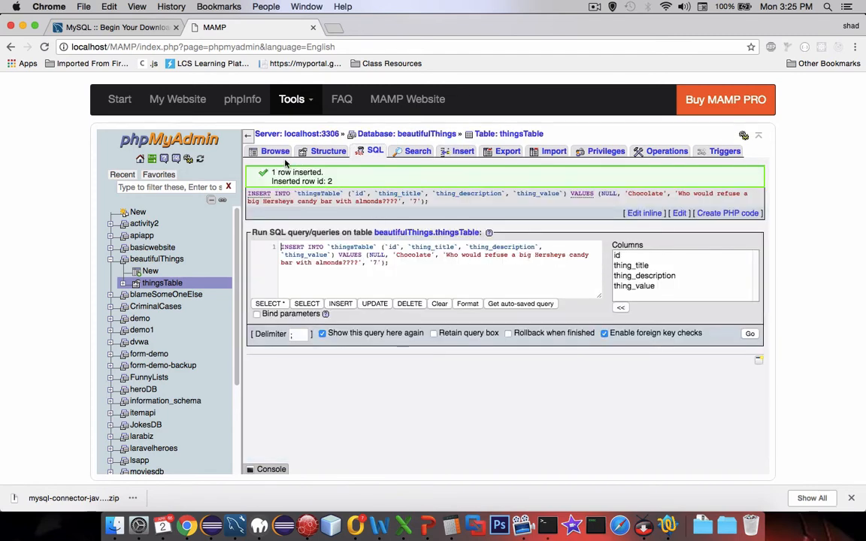
click(275, 151)
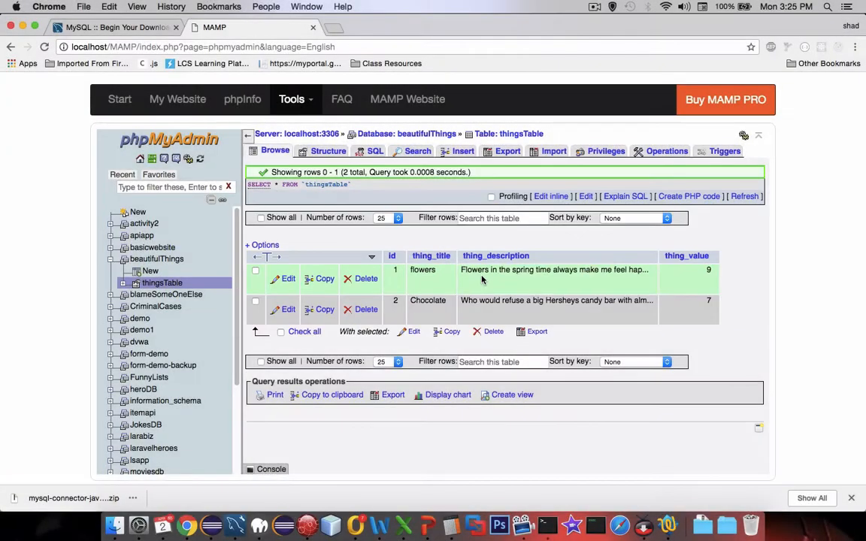
mouse_move(394, 293)
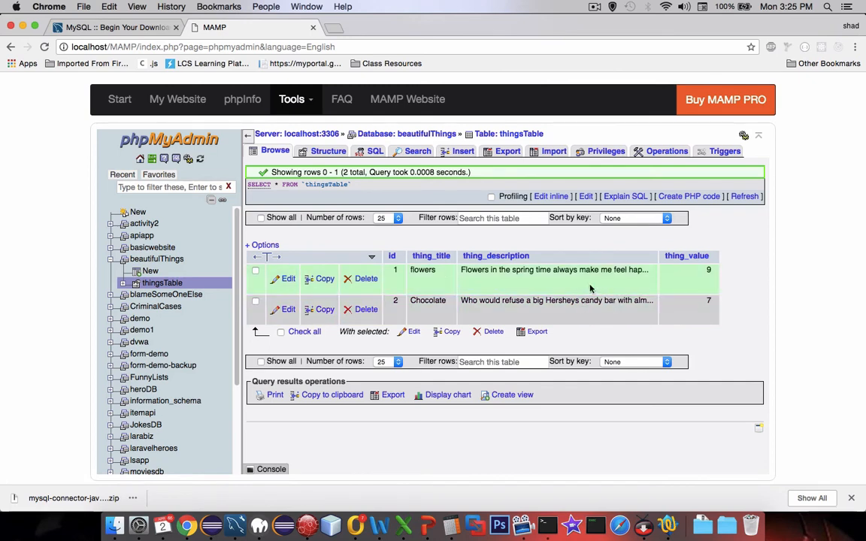
mouse_move(684, 282)
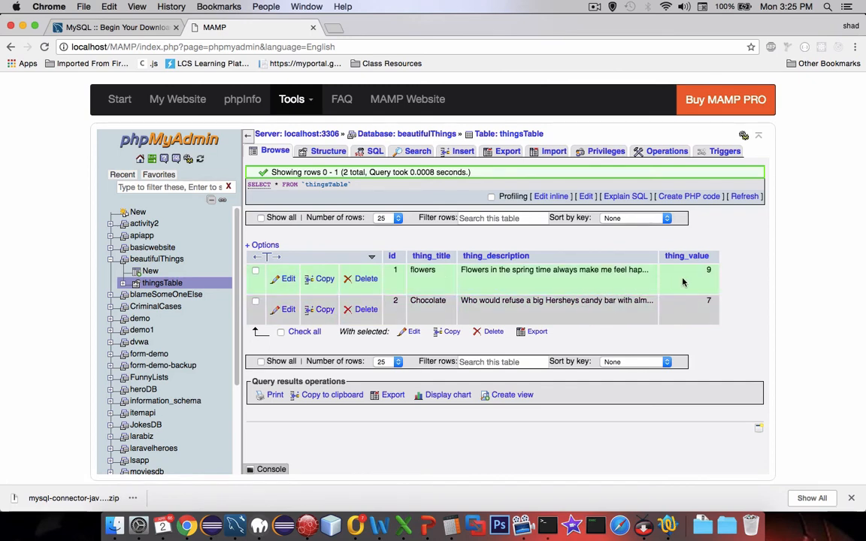
mouse_move(473, 292)
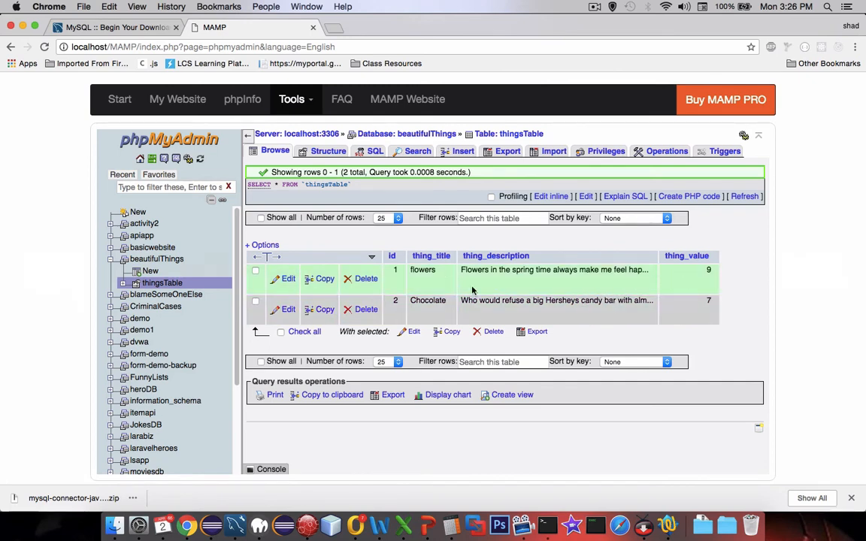
mouse_move(389, 408)
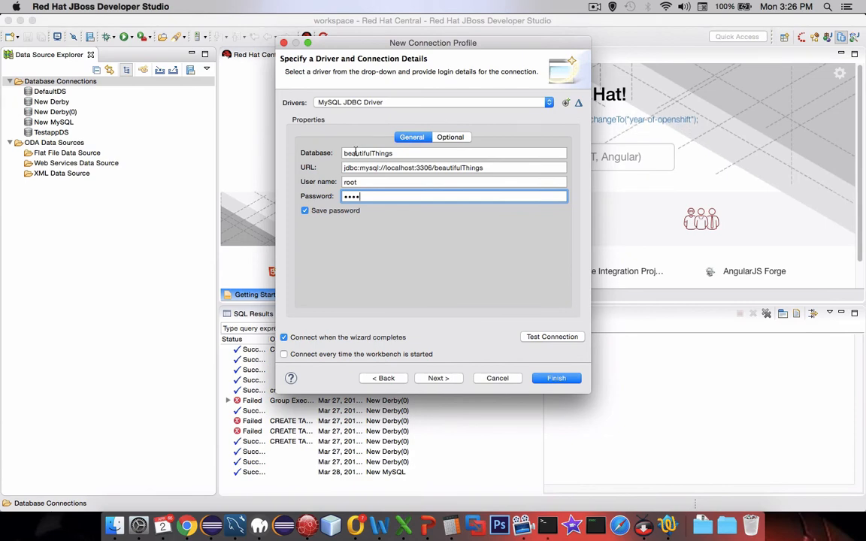
Check the beautifulThings database name in the profile, then bring up MAMP.
click(451, 152)
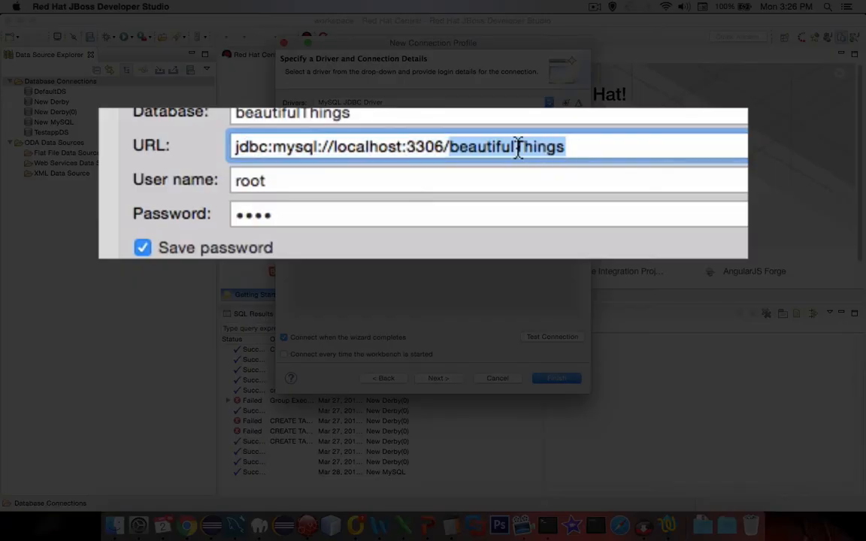
mouse_move(408, 147)
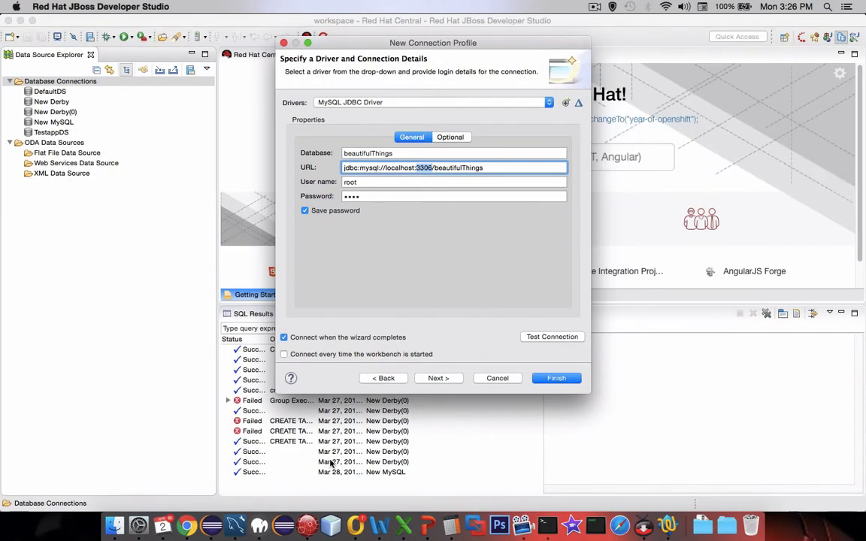
click(259, 523)
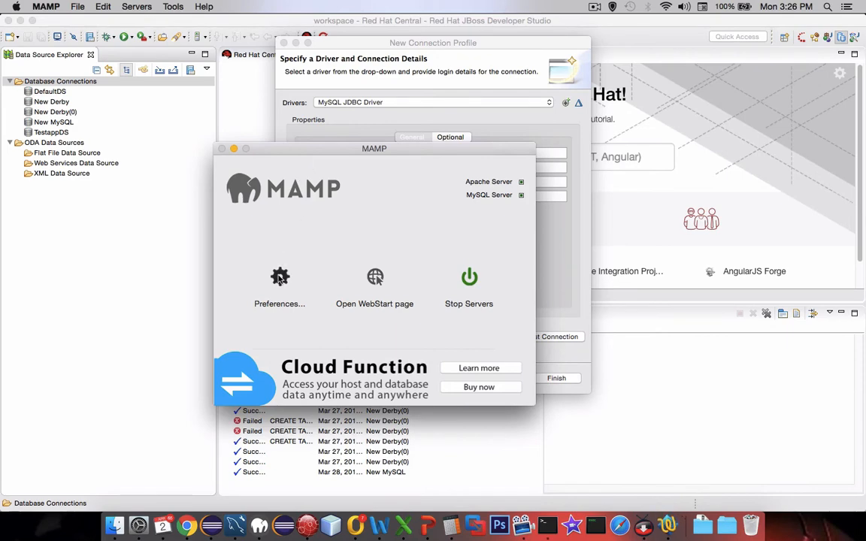
click(280, 276)
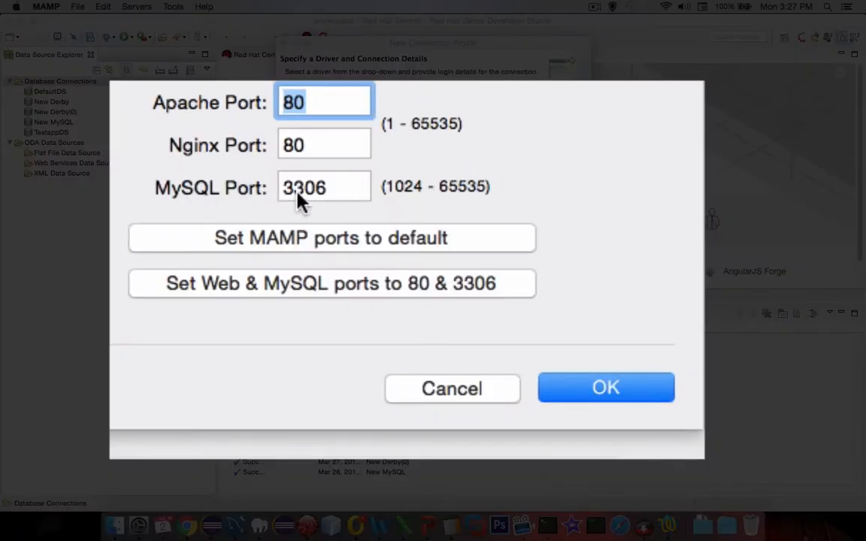
click(323, 186)
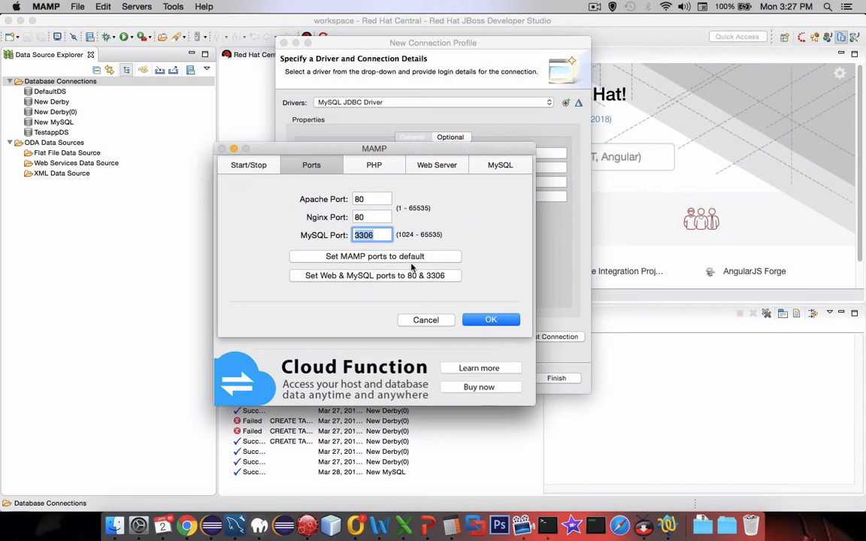
click(491, 320)
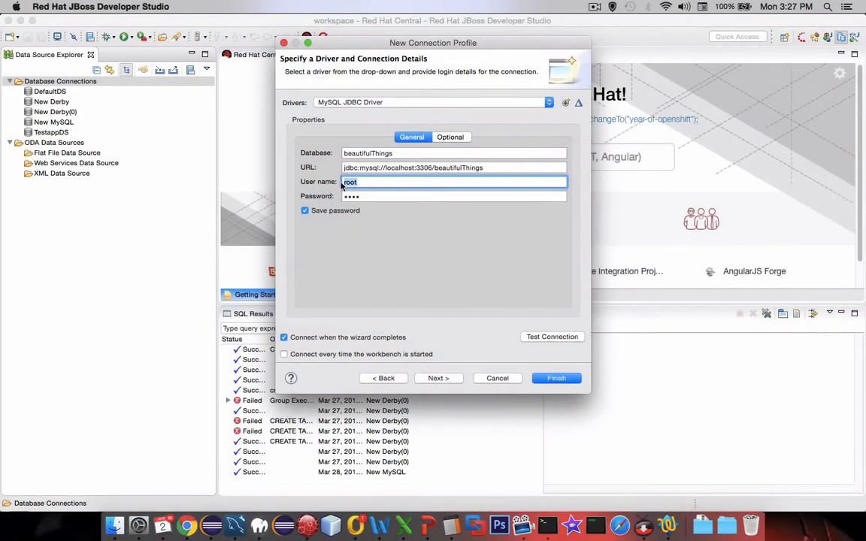
Test the beautifulThings connection, accept 'Ping succeeded!', and finish the profile.
click(454, 196)
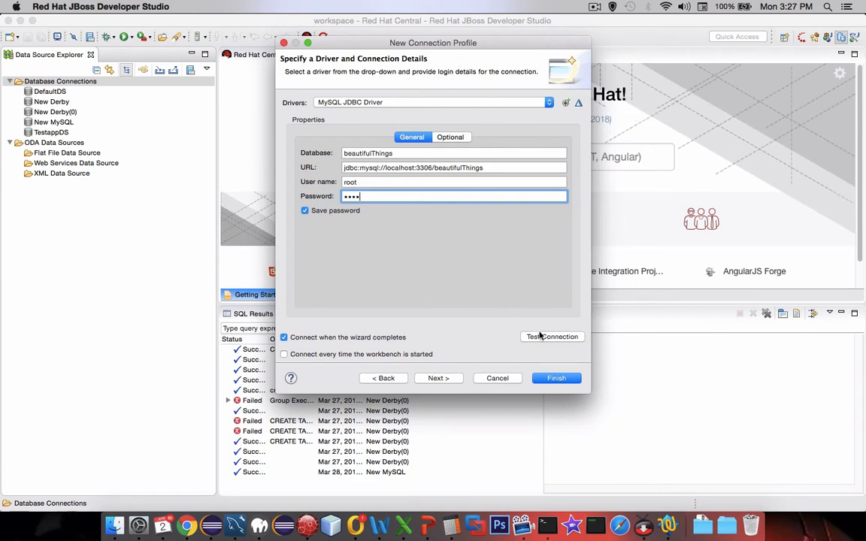
click(552, 336)
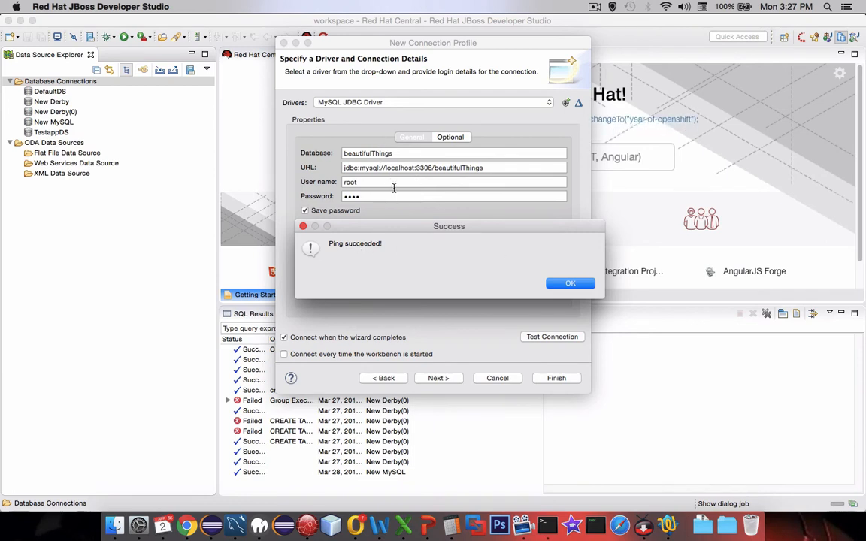
click(570, 283)
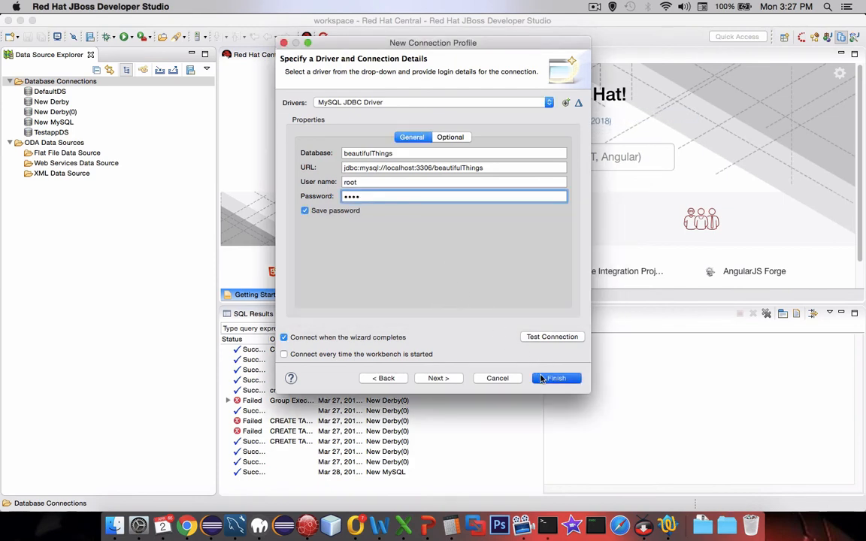
click(556, 378)
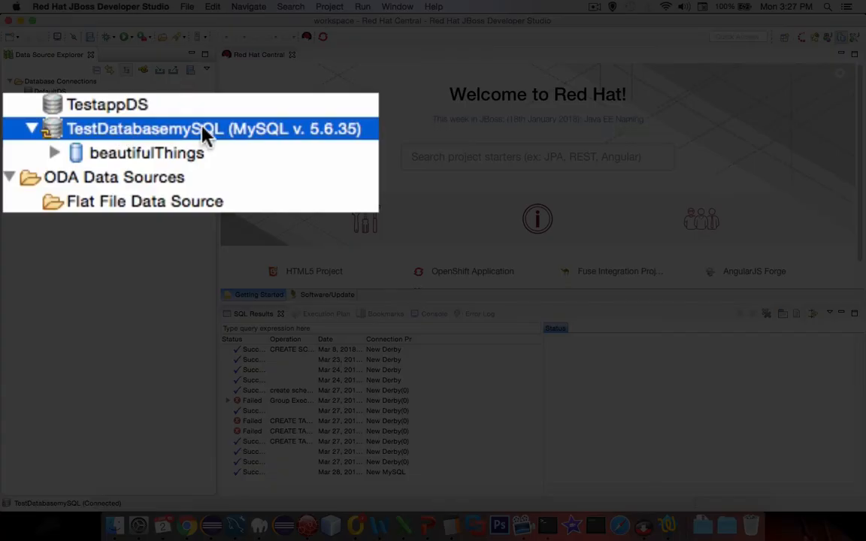
mouse_move(105, 157)
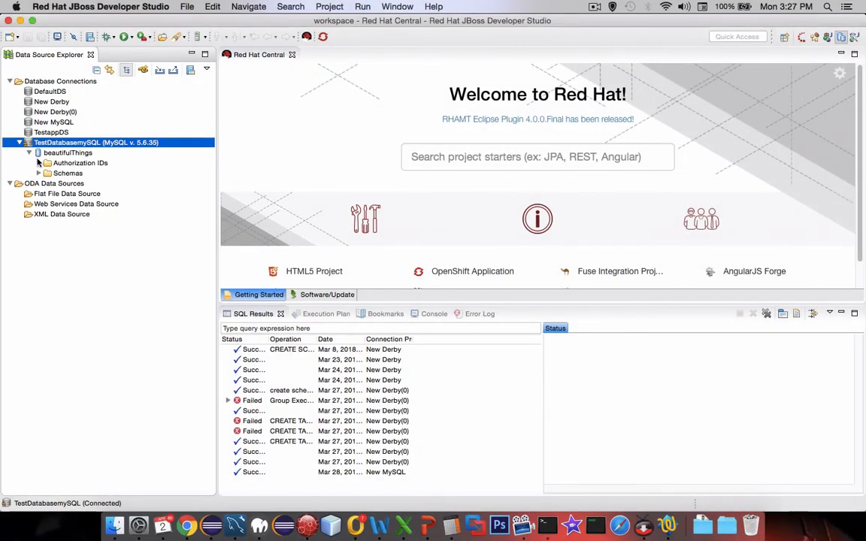
Expand Schemas > beautifulThings > Tables and open thingsTable's context menu.
click(49, 173)
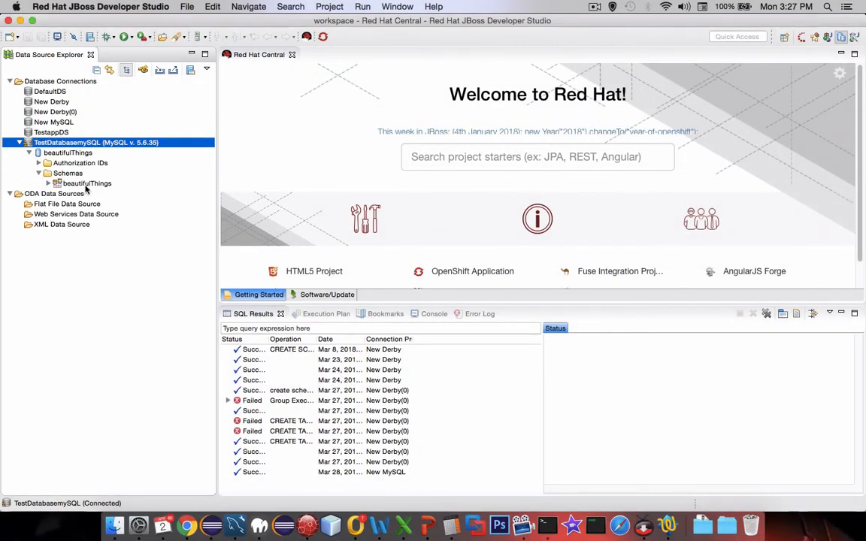
click(86, 183)
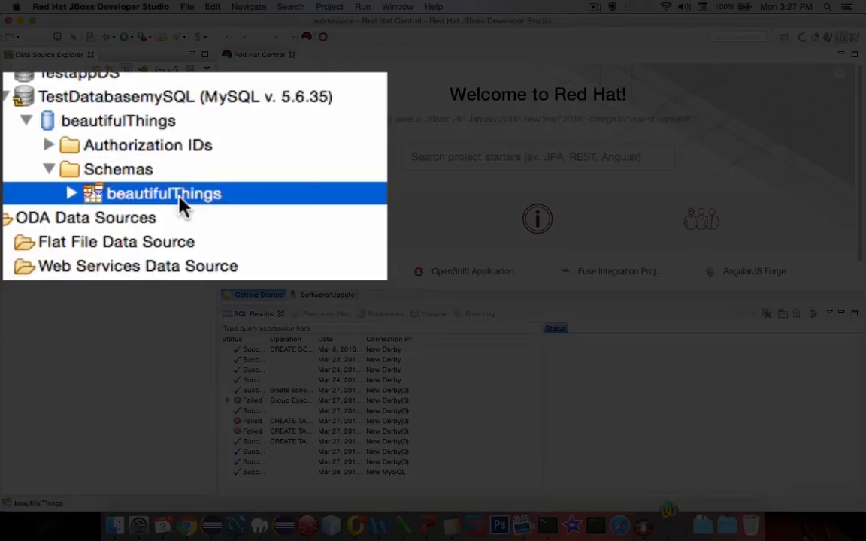
click(71, 193)
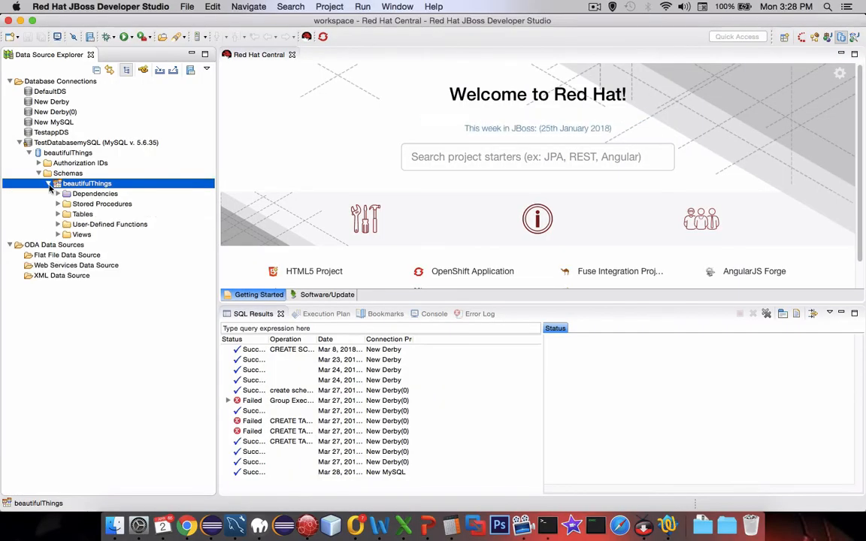
click(58, 214)
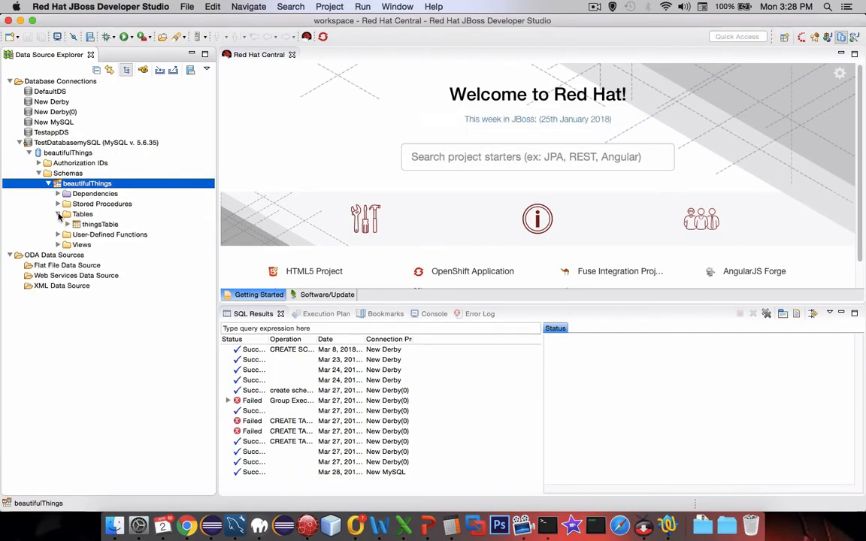
click(100, 224)
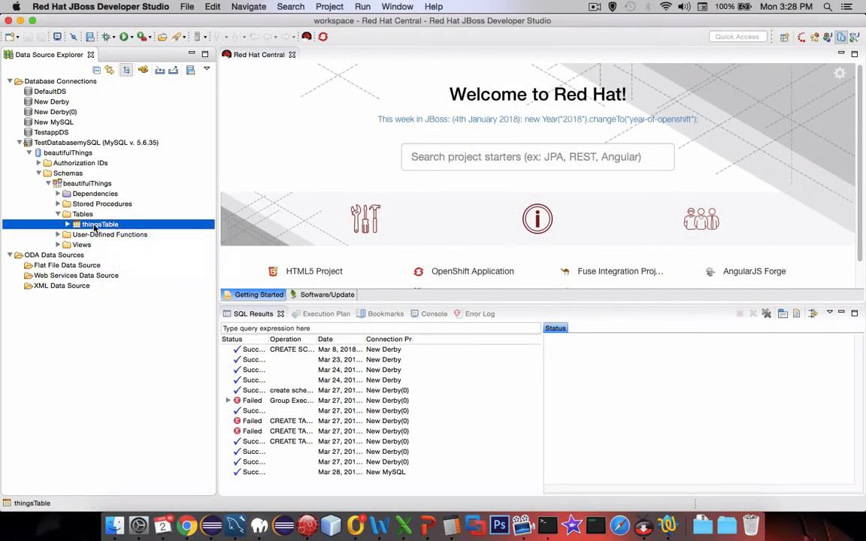
right_click(100, 224)
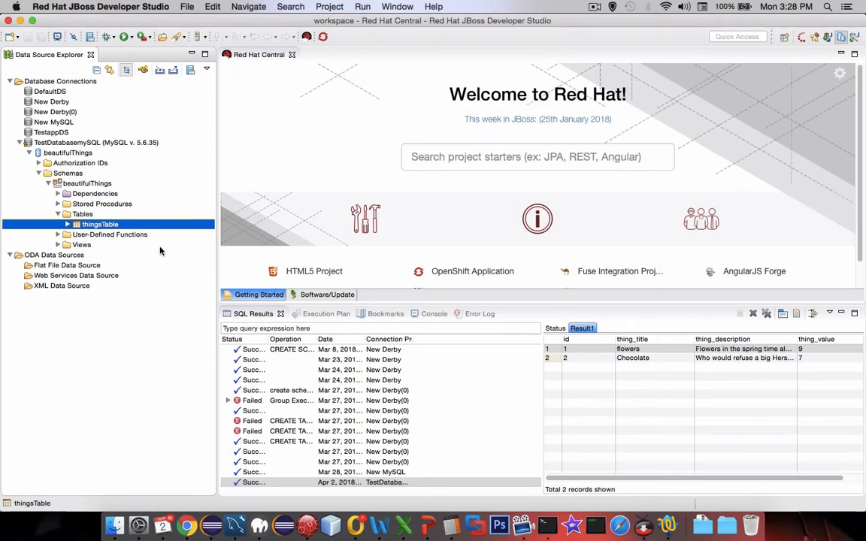
mouse_move(81, 147)
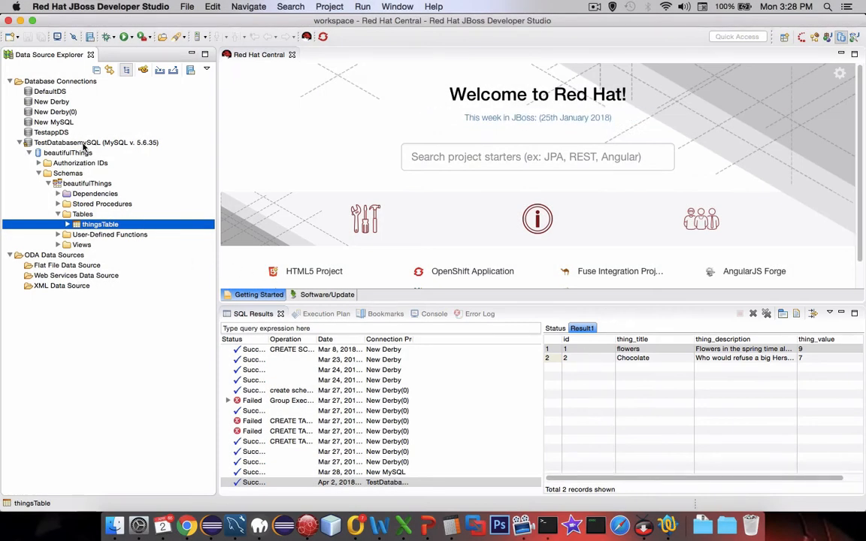
Disconnect the TestDatabasemySQL connection from the Data Source Explorer.
right_click(95, 143)
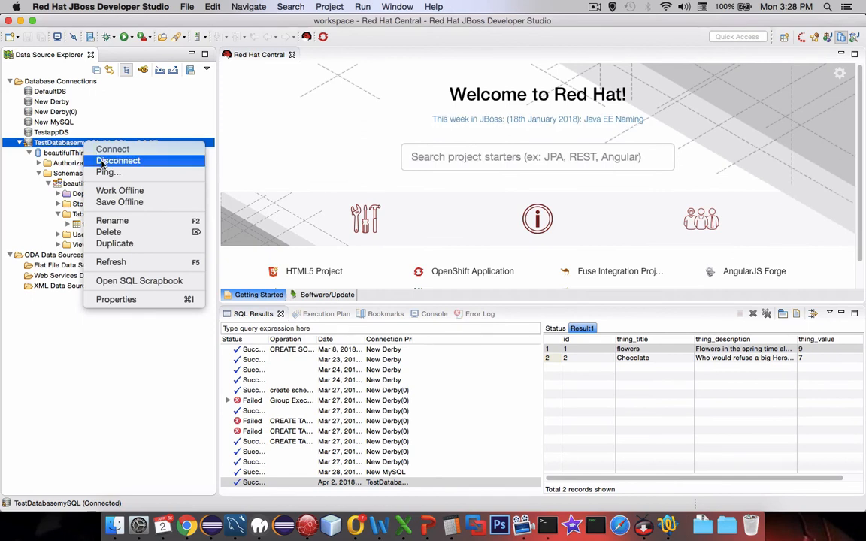
click(118, 160)
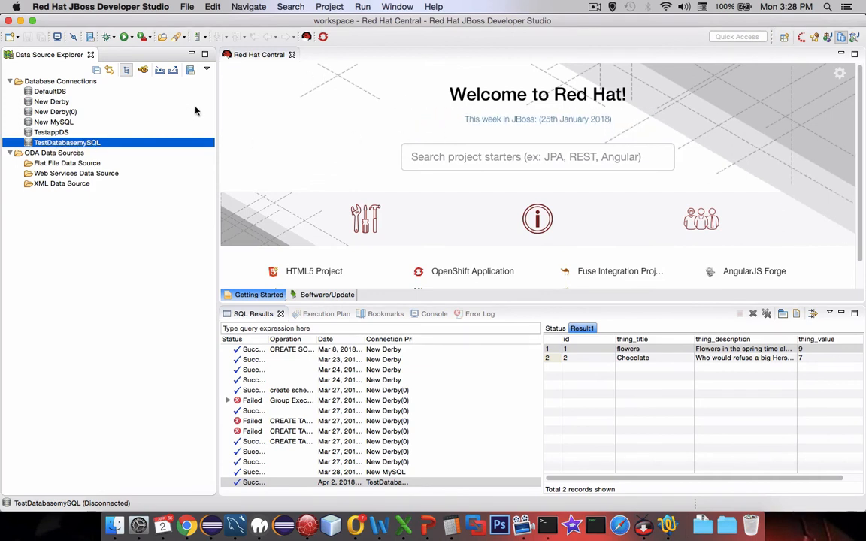
right_click(66, 142)
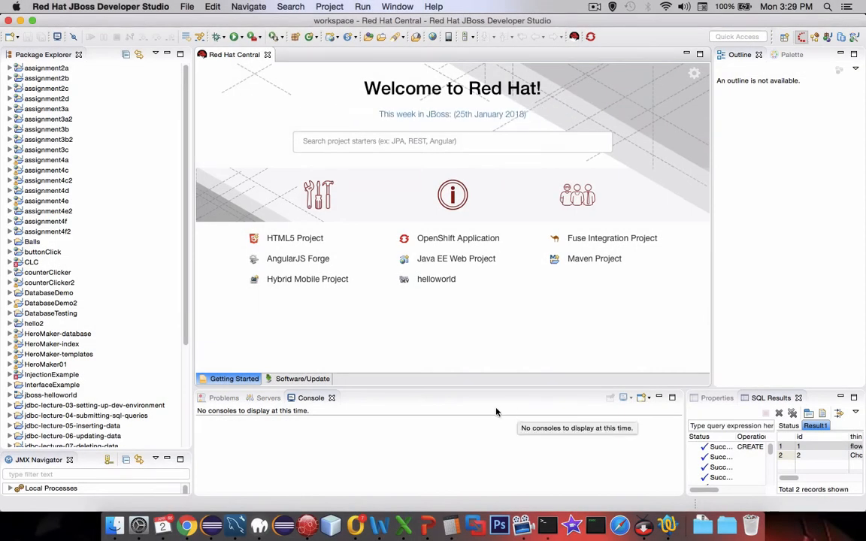
mouse_move(210, 366)
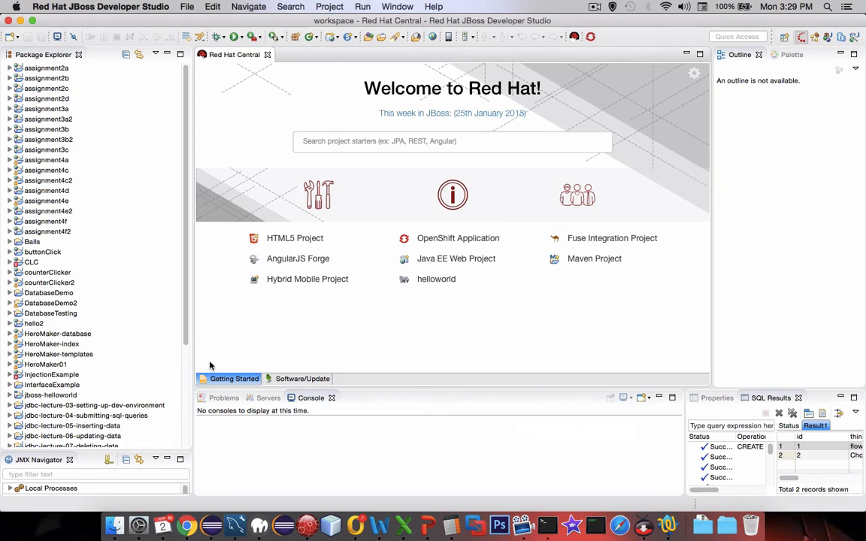